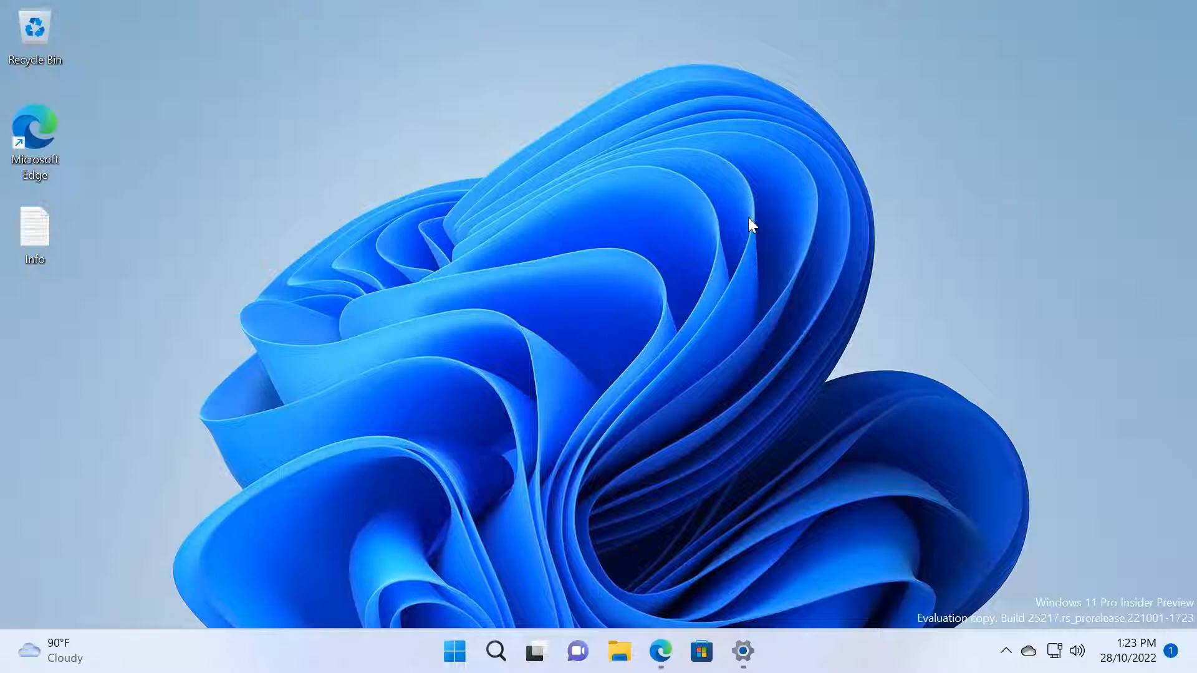
pyautogui.moveTo(546, 441)
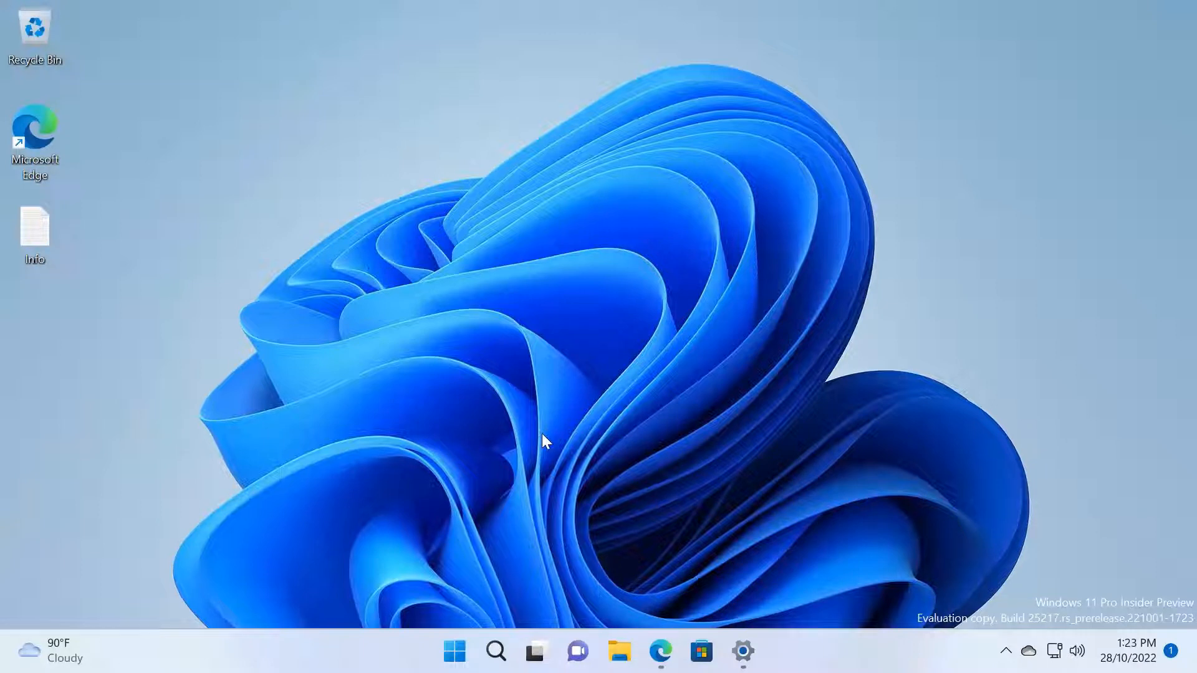
pyautogui.moveTo(660, 651)
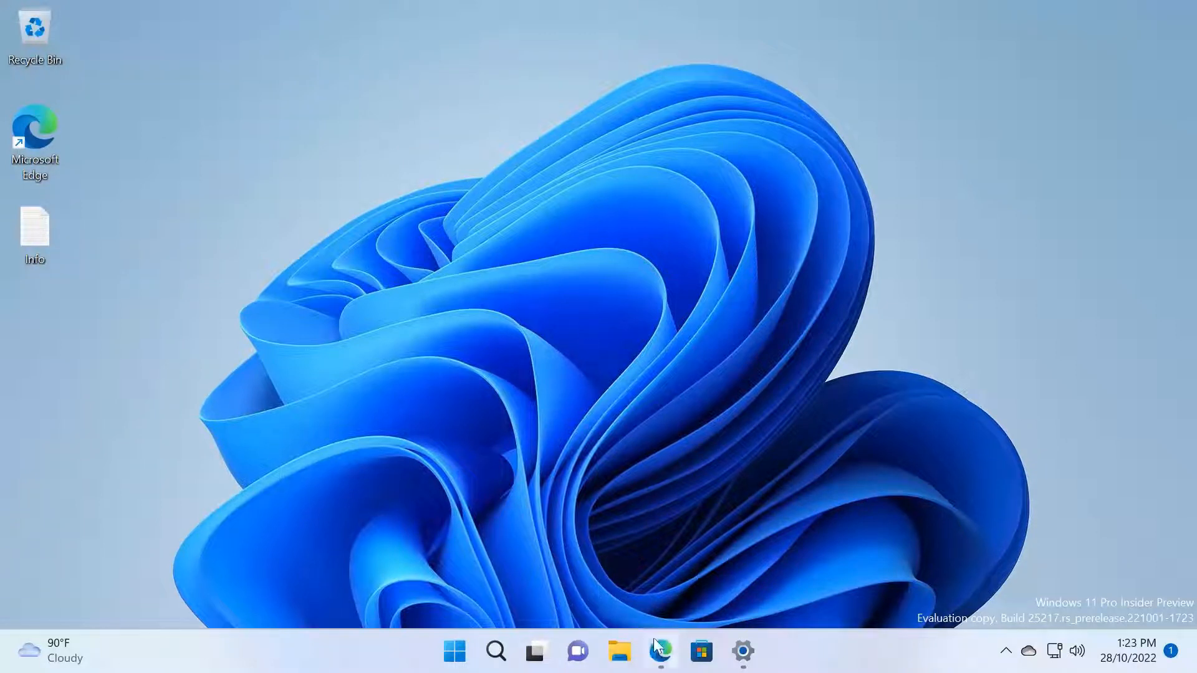
# - Download ViVeTool-v0.3.2.zip from the GitHub release Assets and show it in the Downloads folder
pyautogui.click(658, 651)
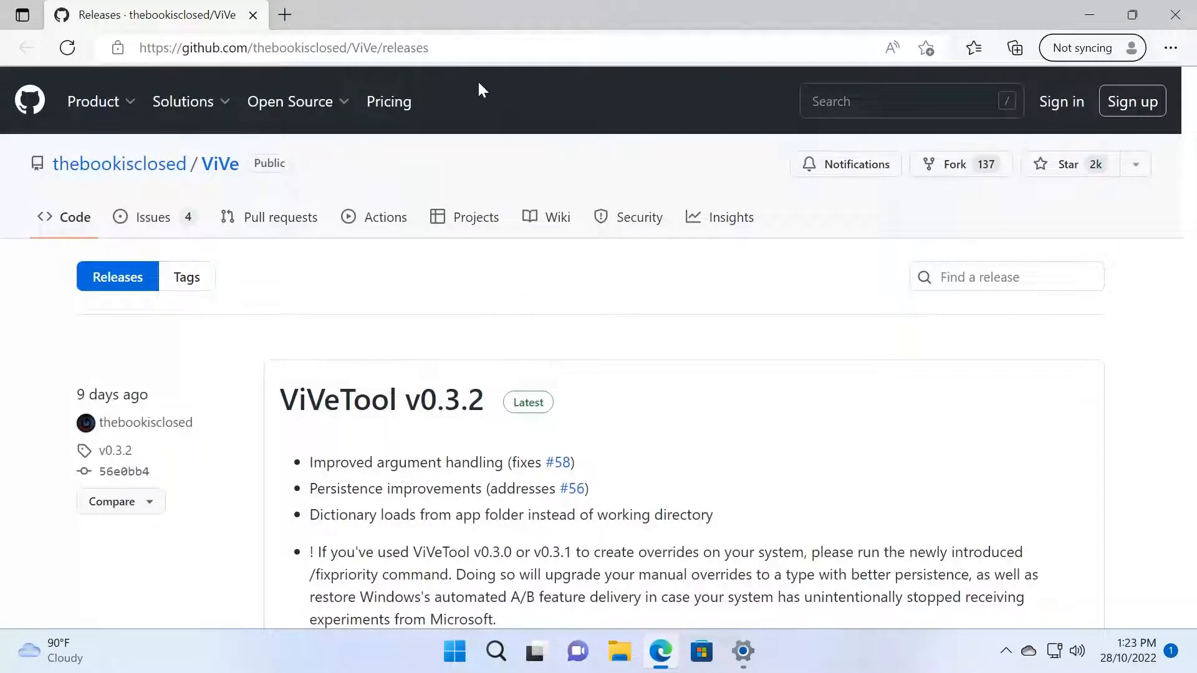
pyautogui.moveTo(320, 84)
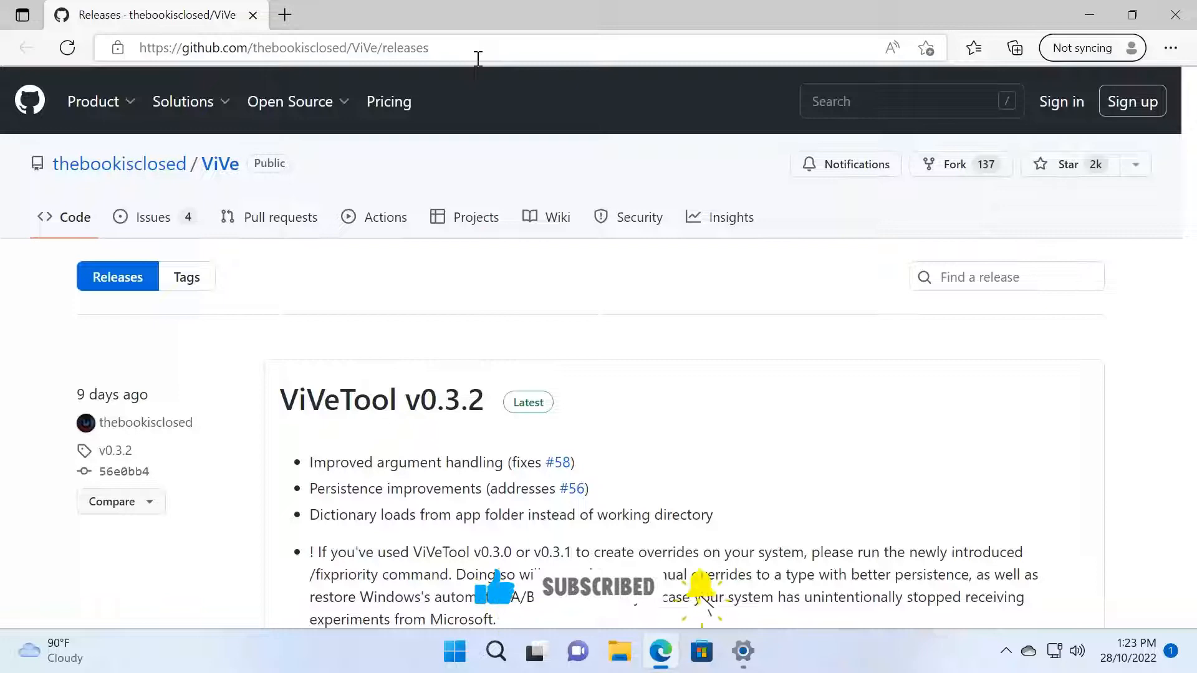
pyautogui.scroll(-3)
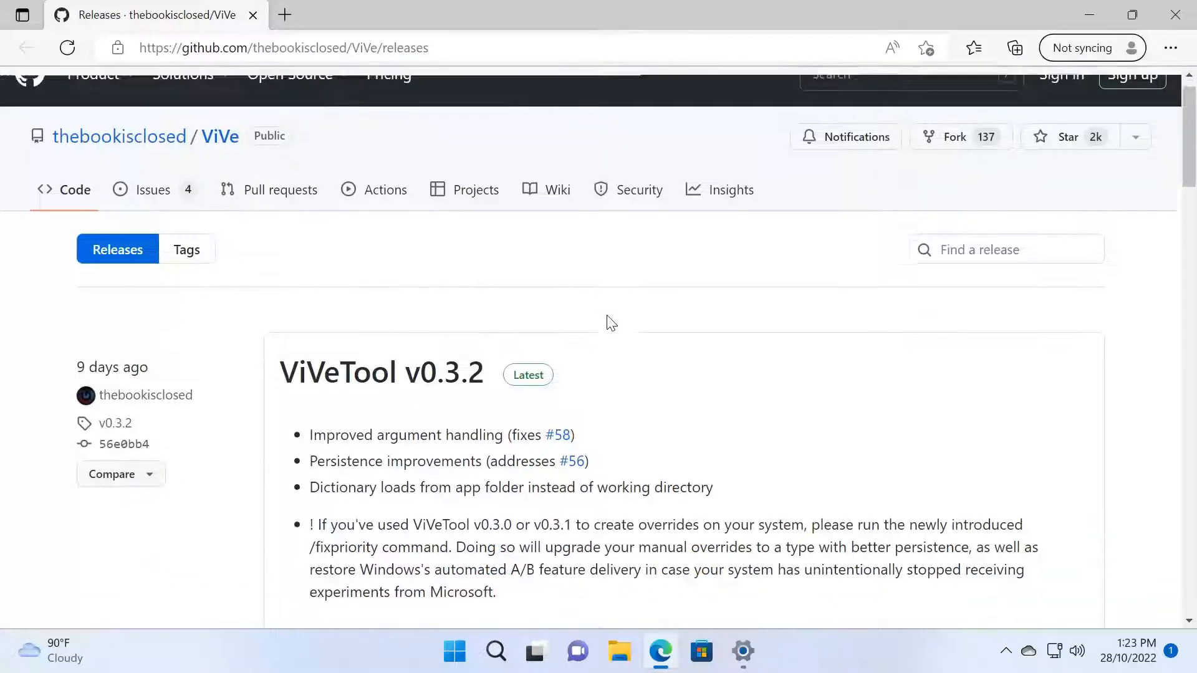
pyautogui.scroll(-3)
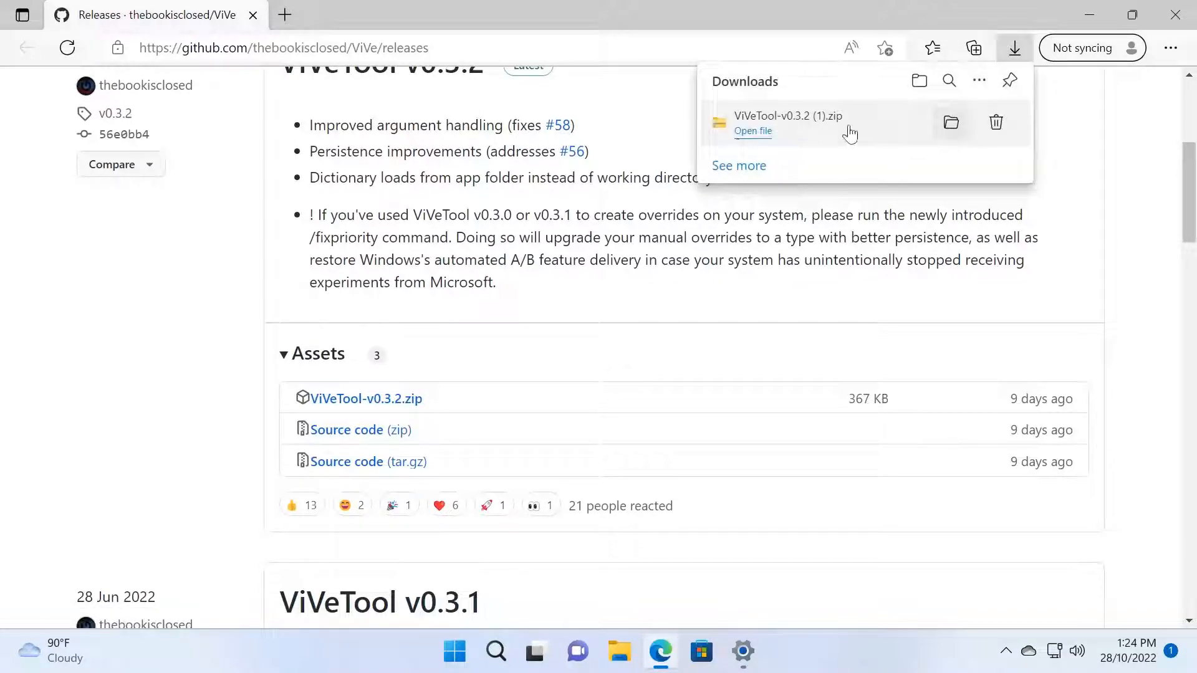
pyautogui.click(752, 131)
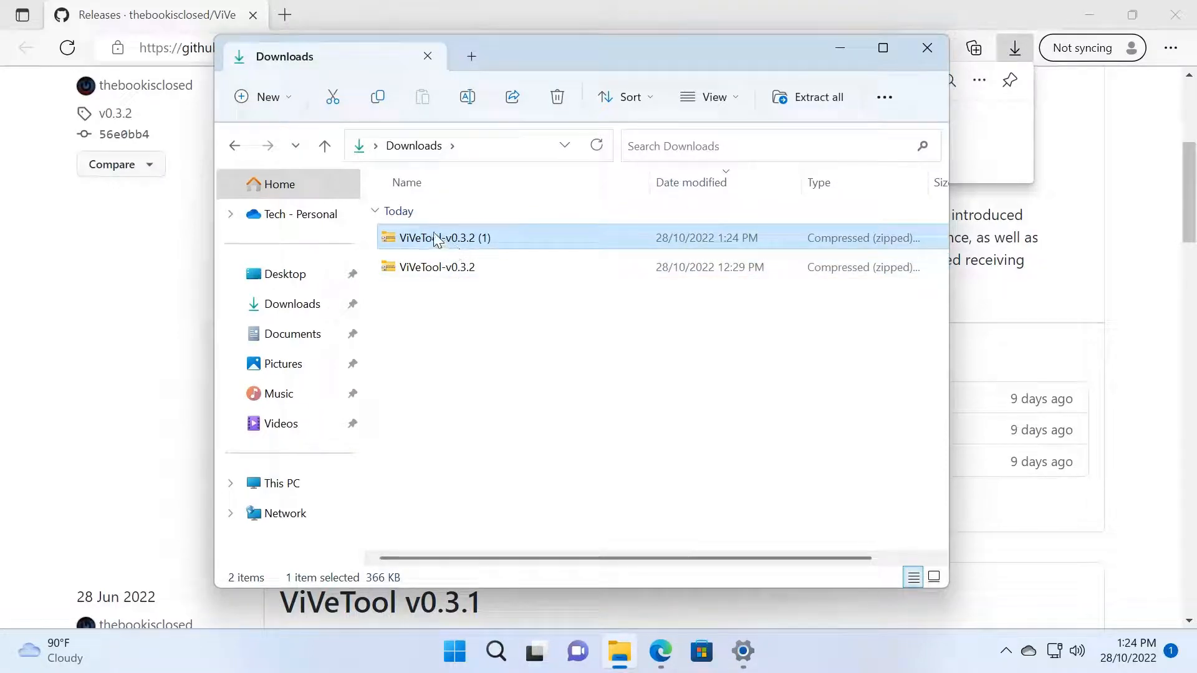
# - Start Extract All on the downloaded ViVeTool-v0.3.2 zip
pyautogui.rightClick(446, 237)
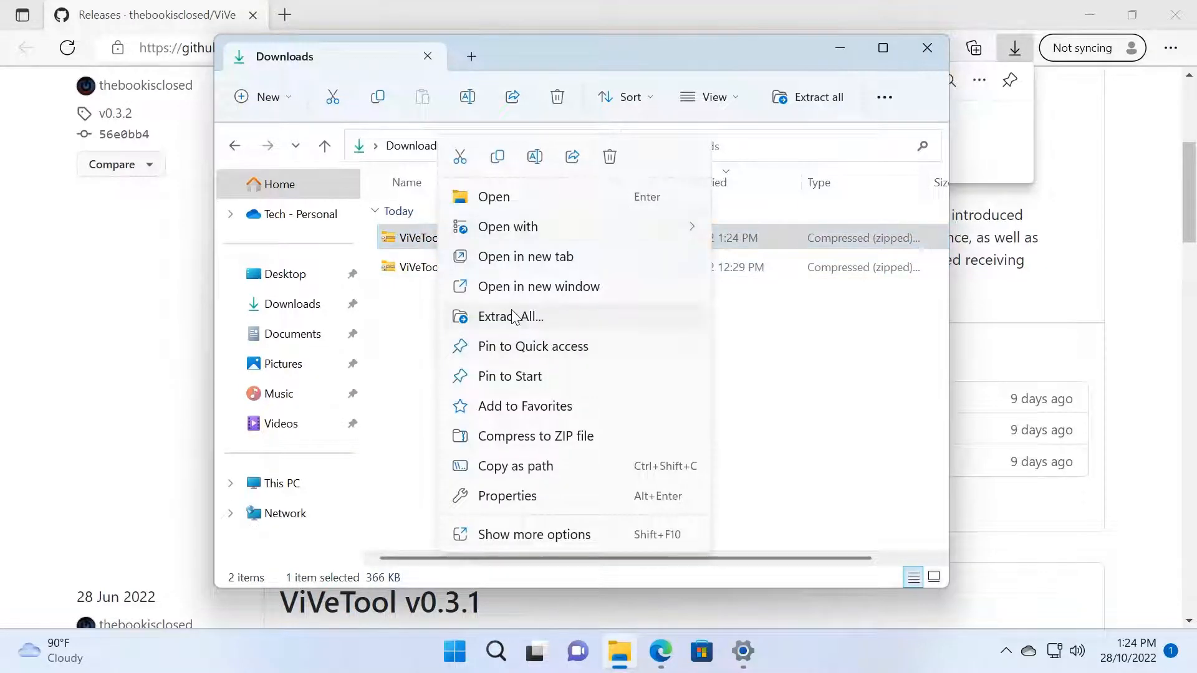
pyautogui.click(508, 316)
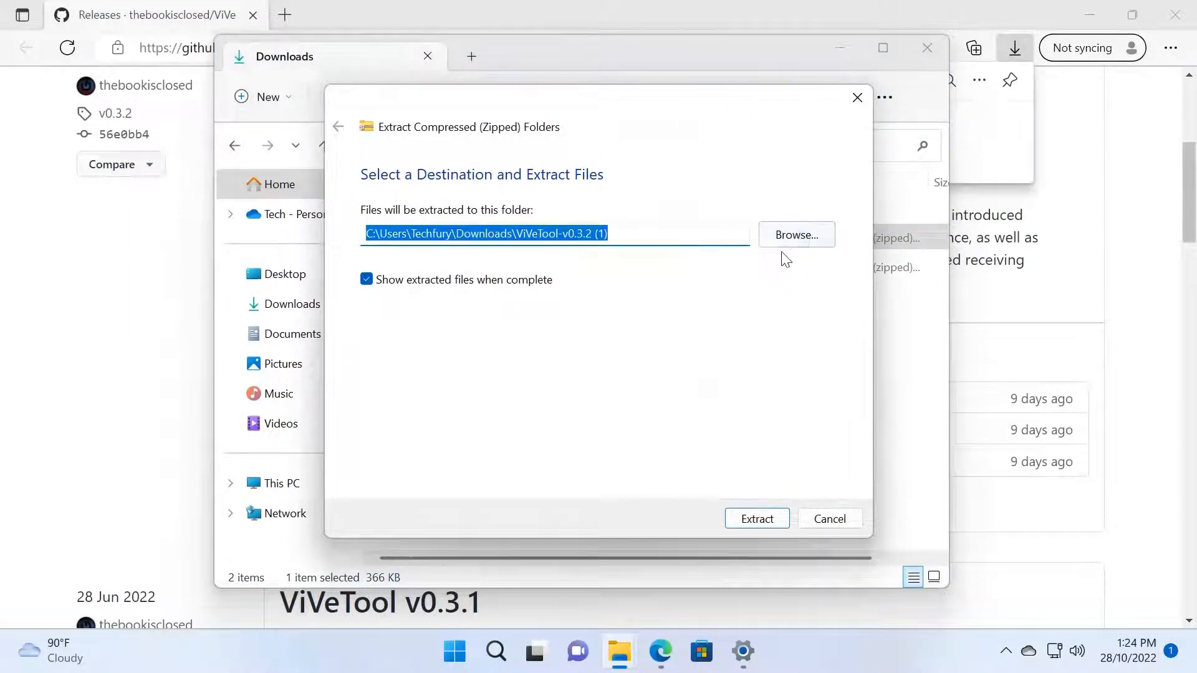
# - Browse to Local Disk (C:) > Windows > System32 and select it as the extraction folder
pyautogui.click(796, 235)
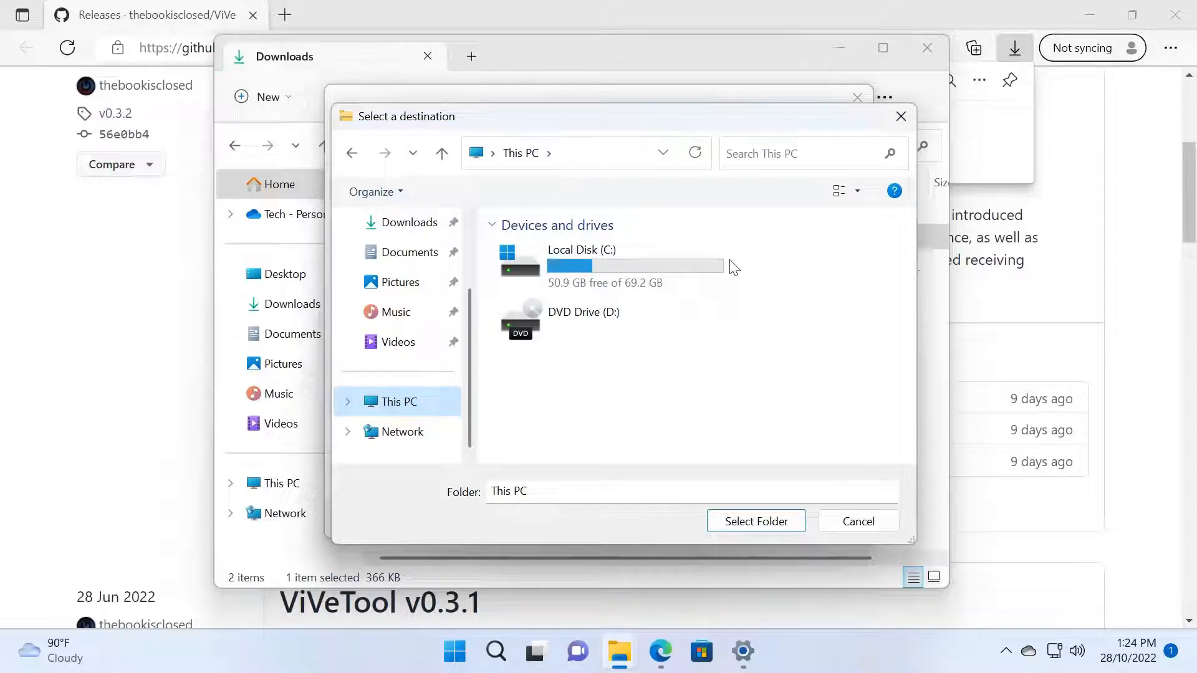
pyautogui.moveTo(673, 244)
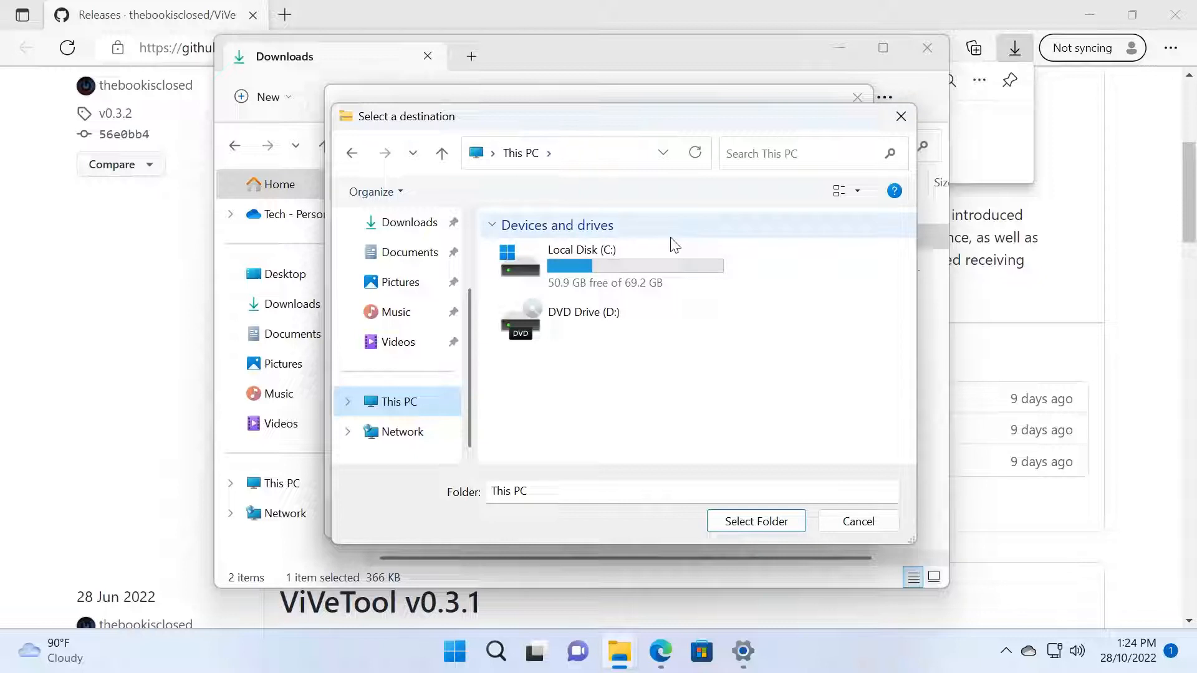
pyautogui.doubleClick(583, 266)
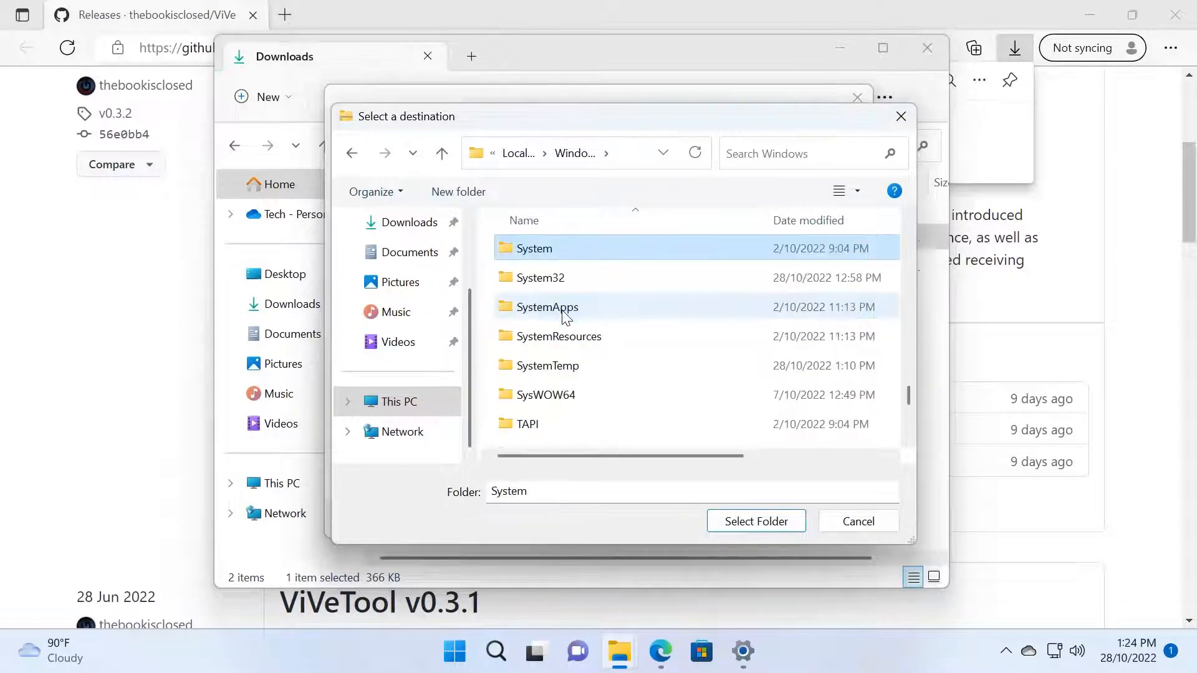
pyautogui.doubleClick(541, 276)
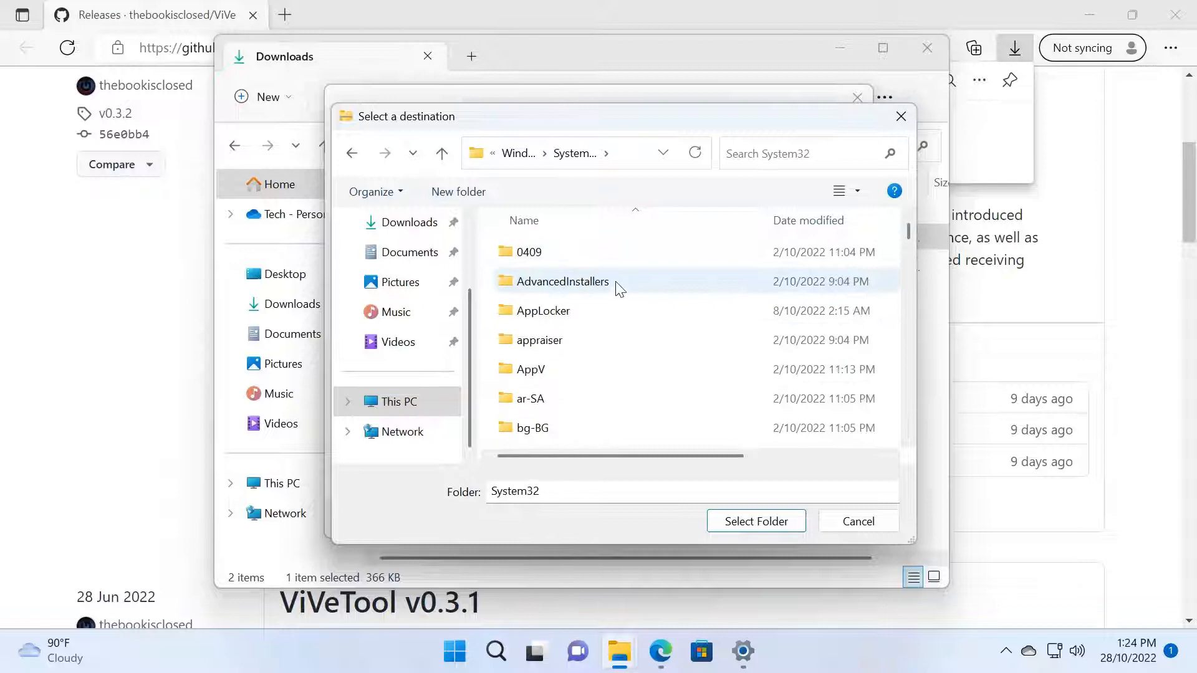
pyautogui.click(544, 311)
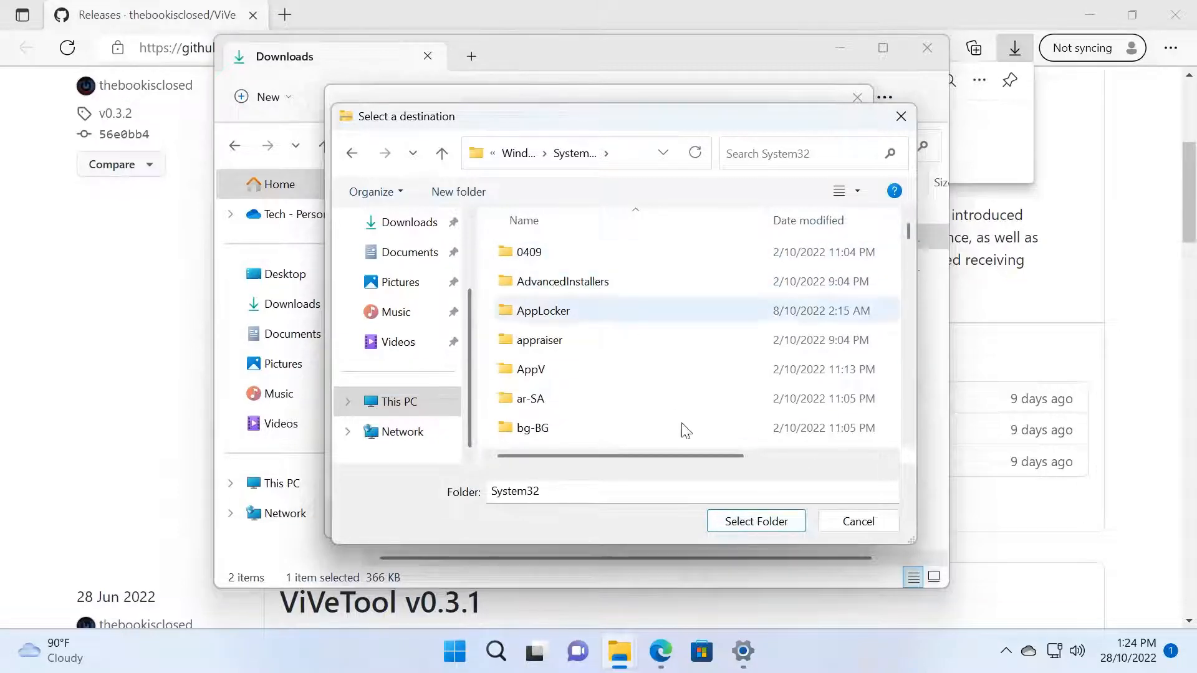
pyautogui.click(756, 522)
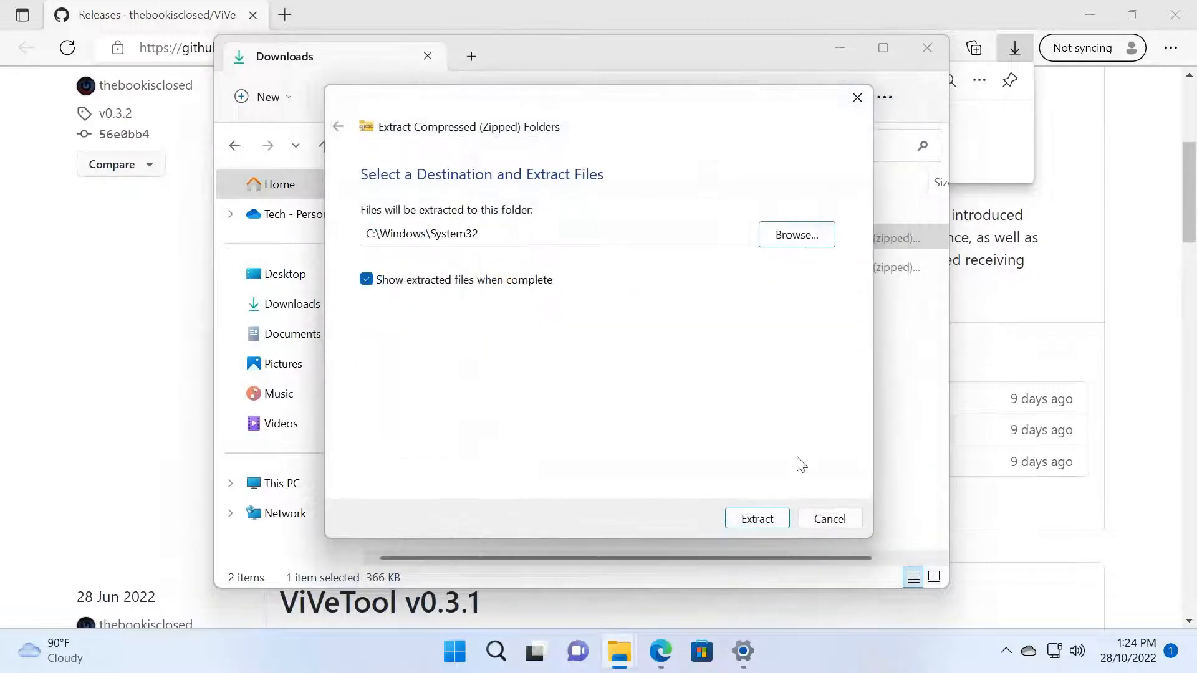
pyautogui.moveTo(366, 283)
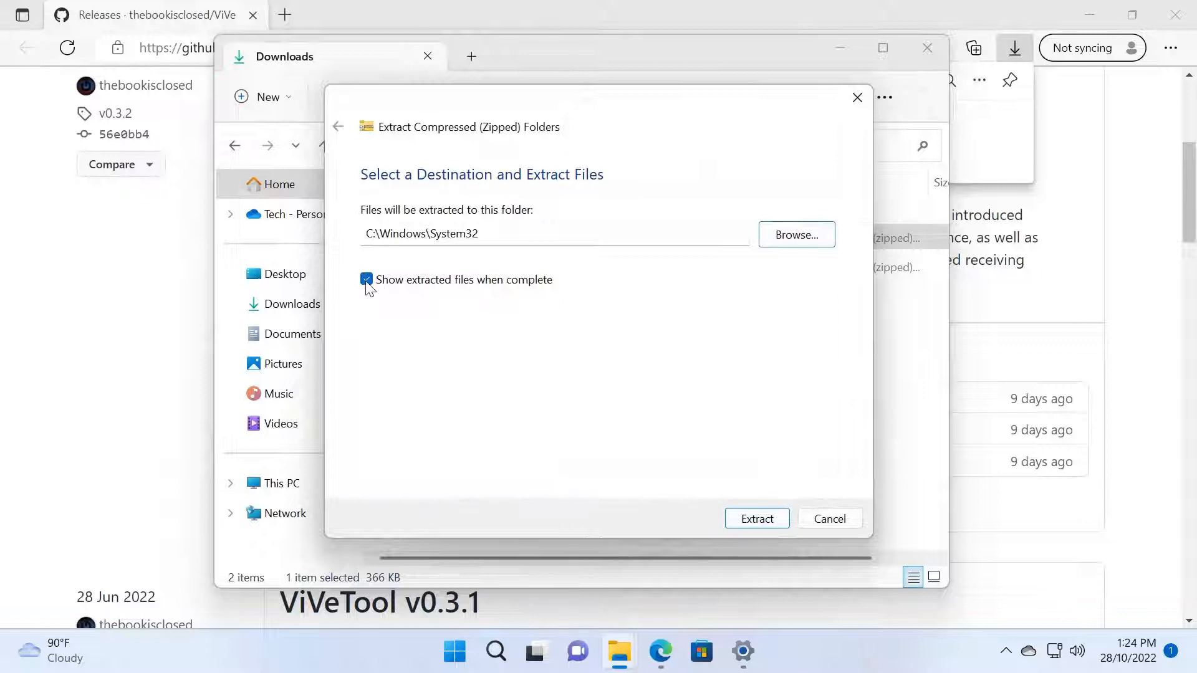
# - Extract the files into System32, replacing duplicates, and close the Downloads window
pyautogui.click(755, 519)
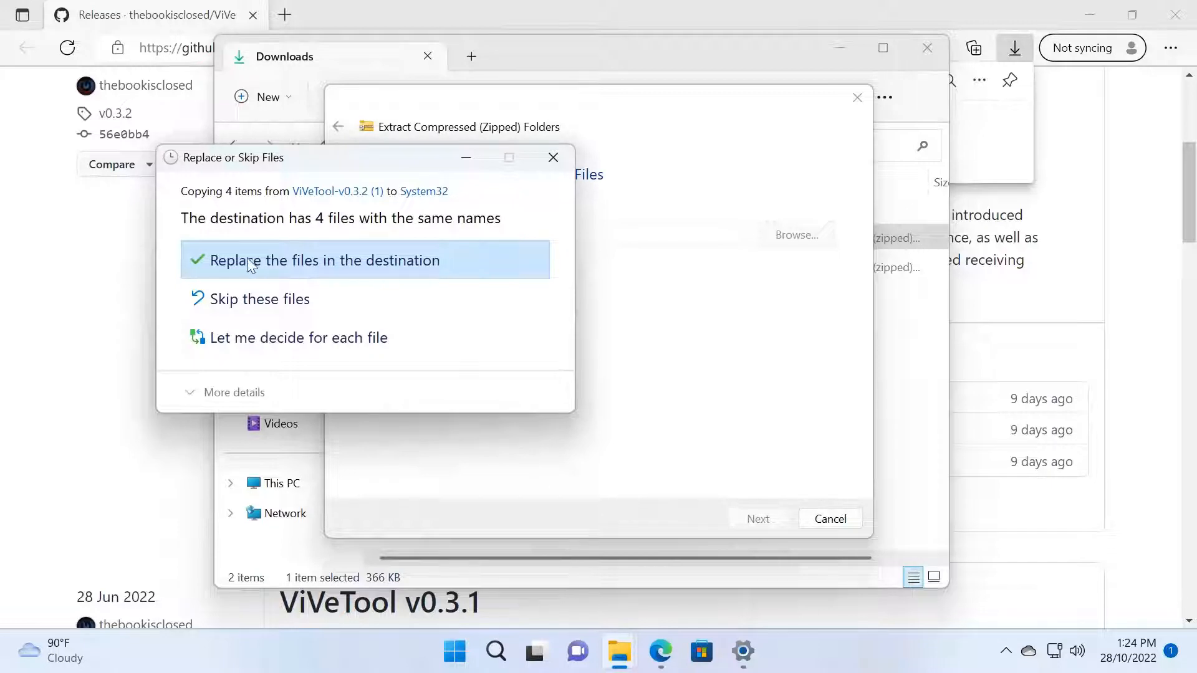
pyautogui.moveTo(404, 287)
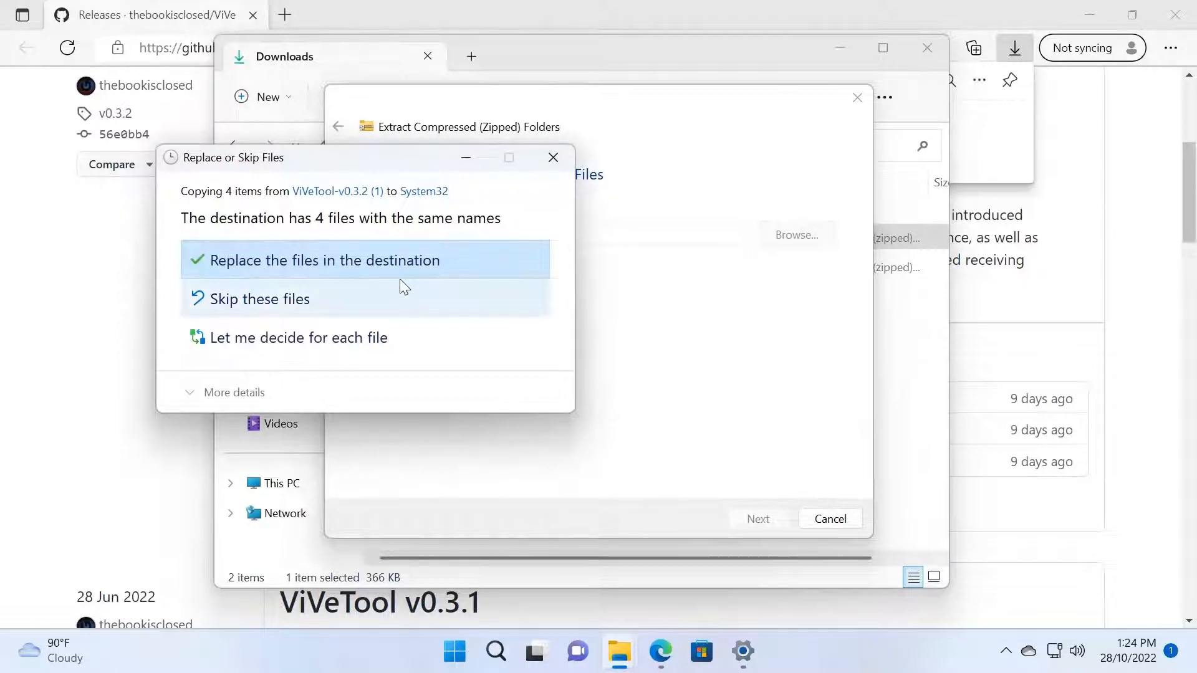
pyautogui.click(325, 259)
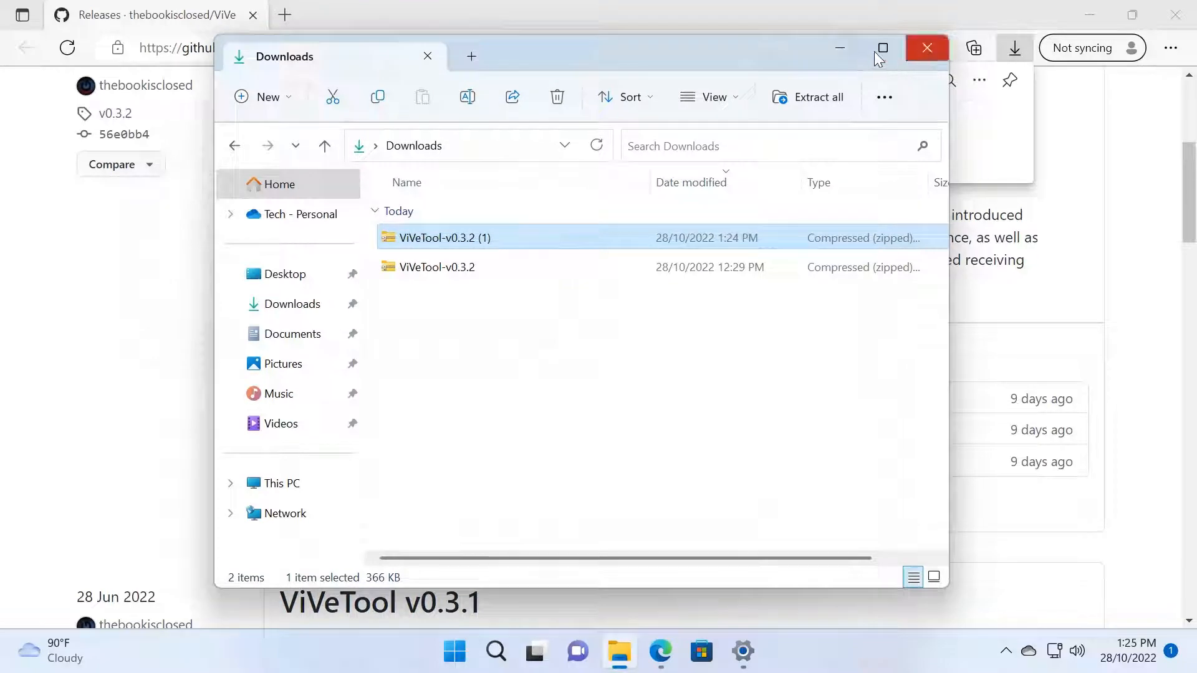
pyautogui.click(926, 47)
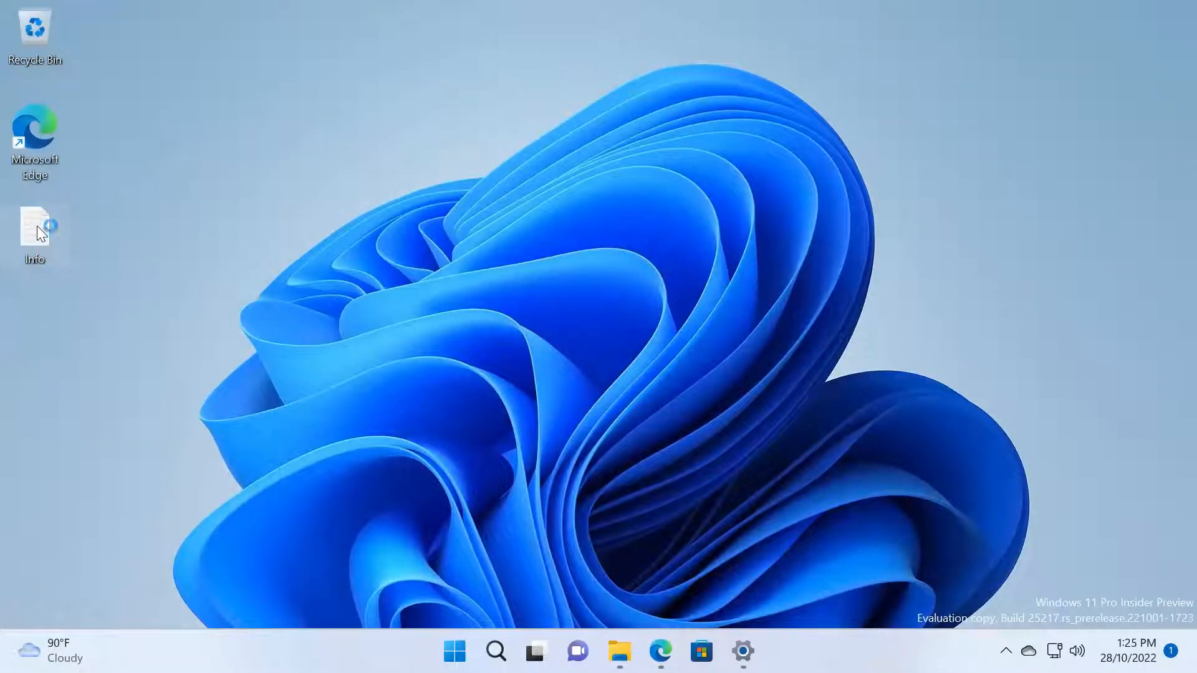
# - Open the Info notes file from the desktop, shrink its window, and bring up Start
pyautogui.doubleClick(35, 230)
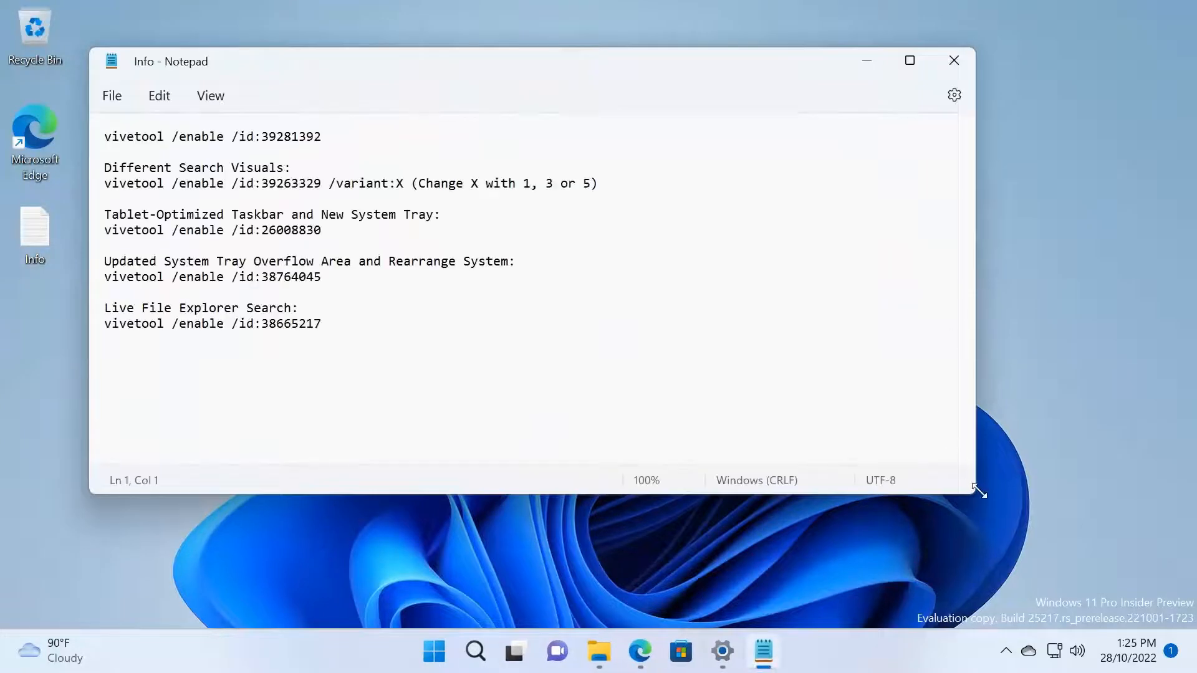
pyautogui.moveTo(981, 491); pyautogui.dragTo(661, 484)
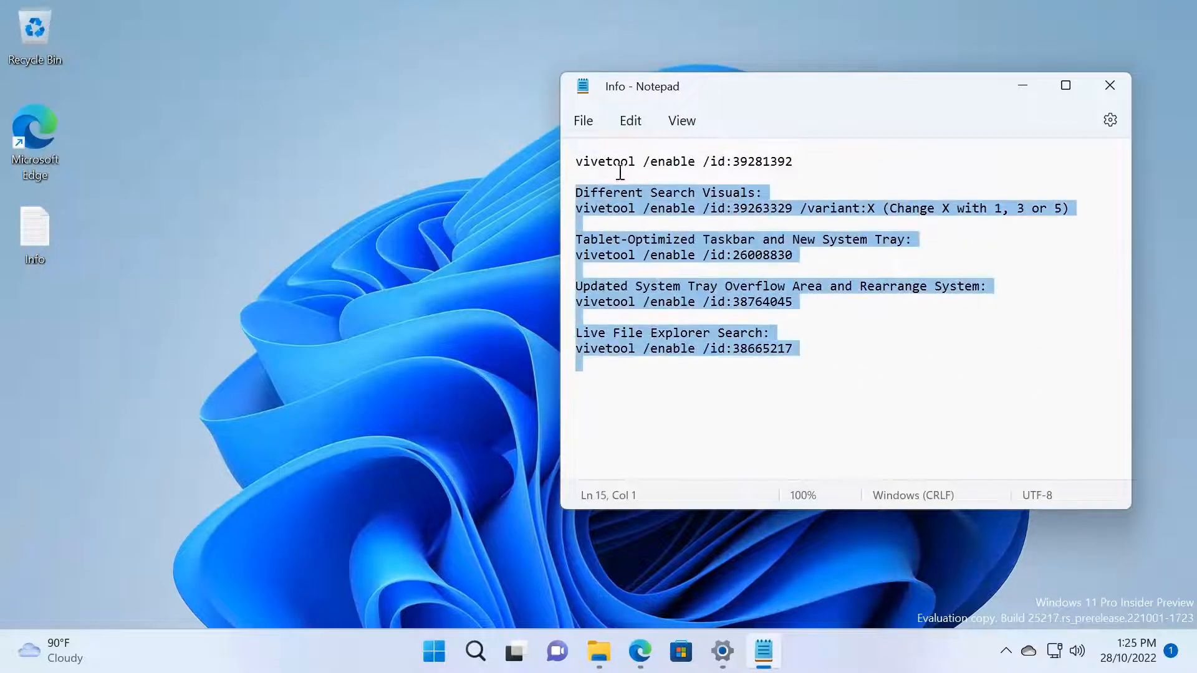
pyautogui.click(769, 332)
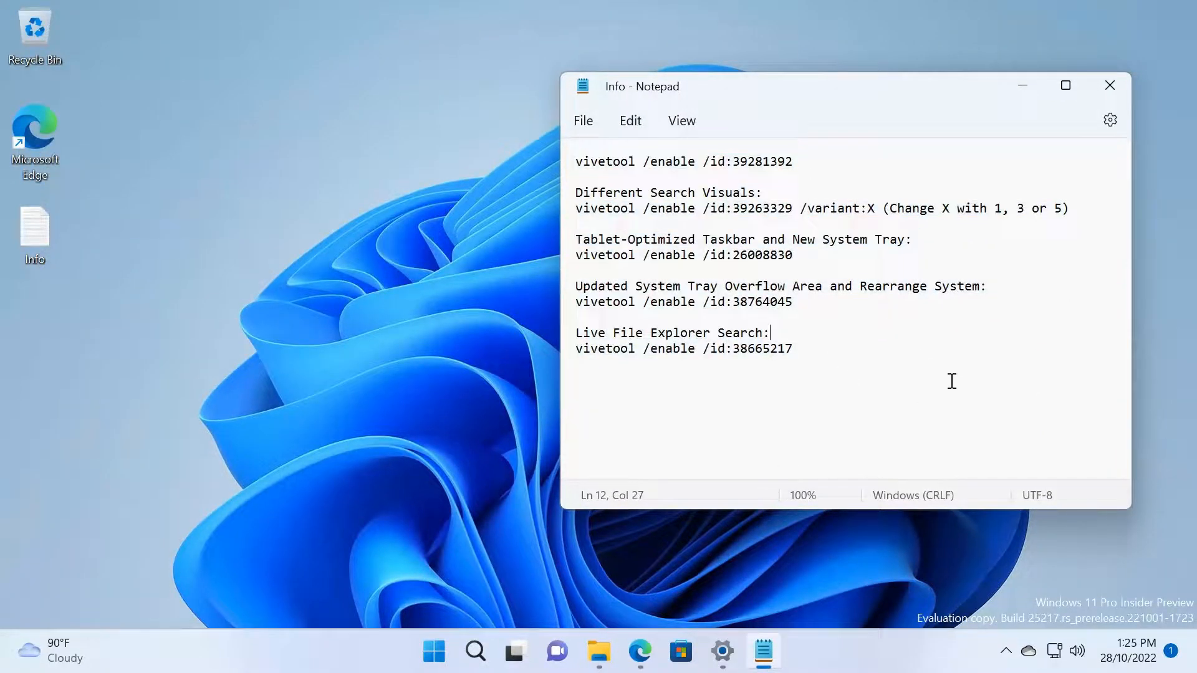
pyautogui.click(433, 651)
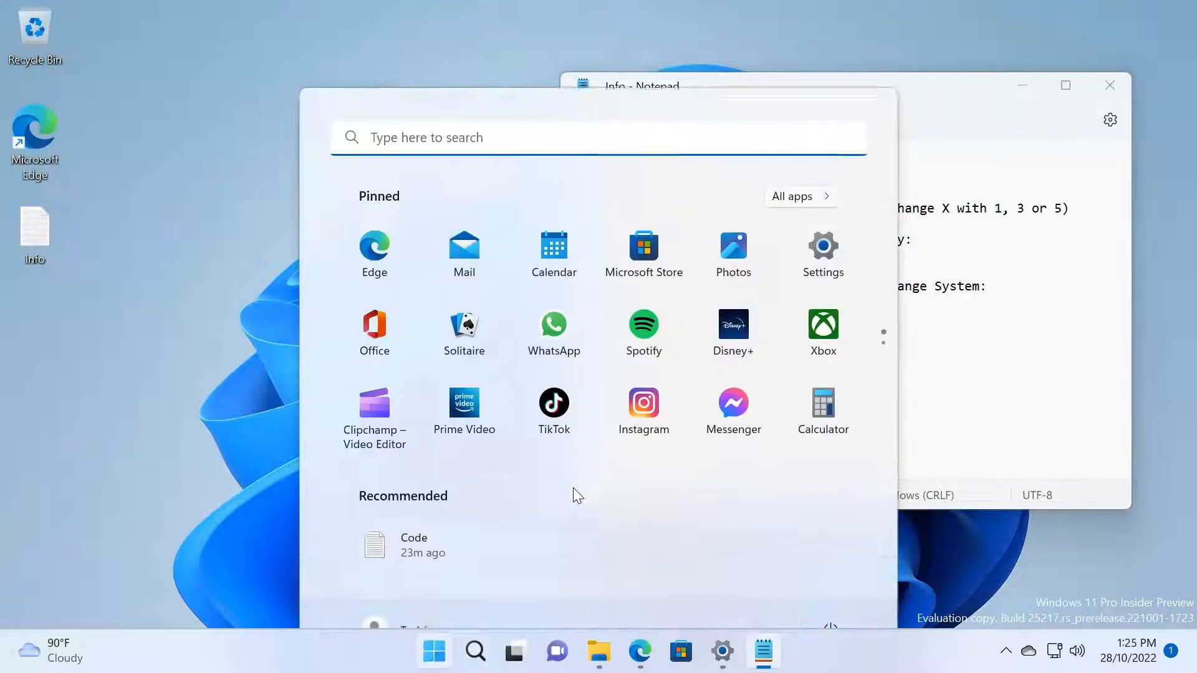
# - Search cmd and run Command Prompt as administrator, approving the UAC prompt
pyautogui.write('cmd')
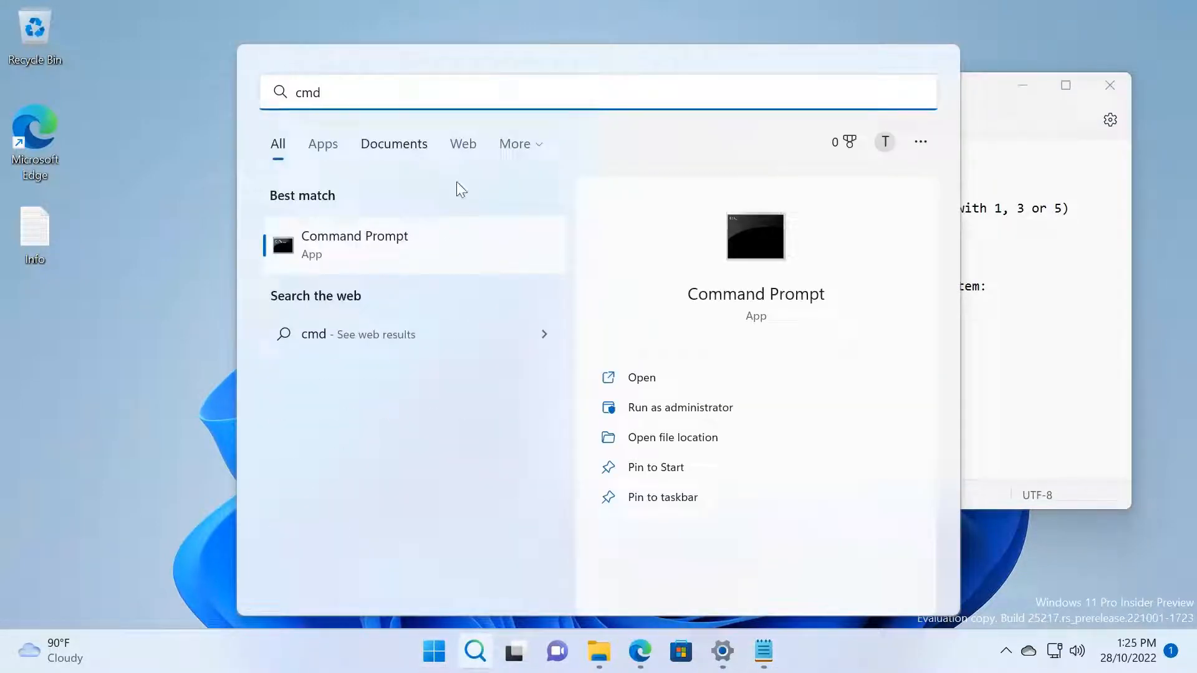
pyautogui.rightClick(353, 243)
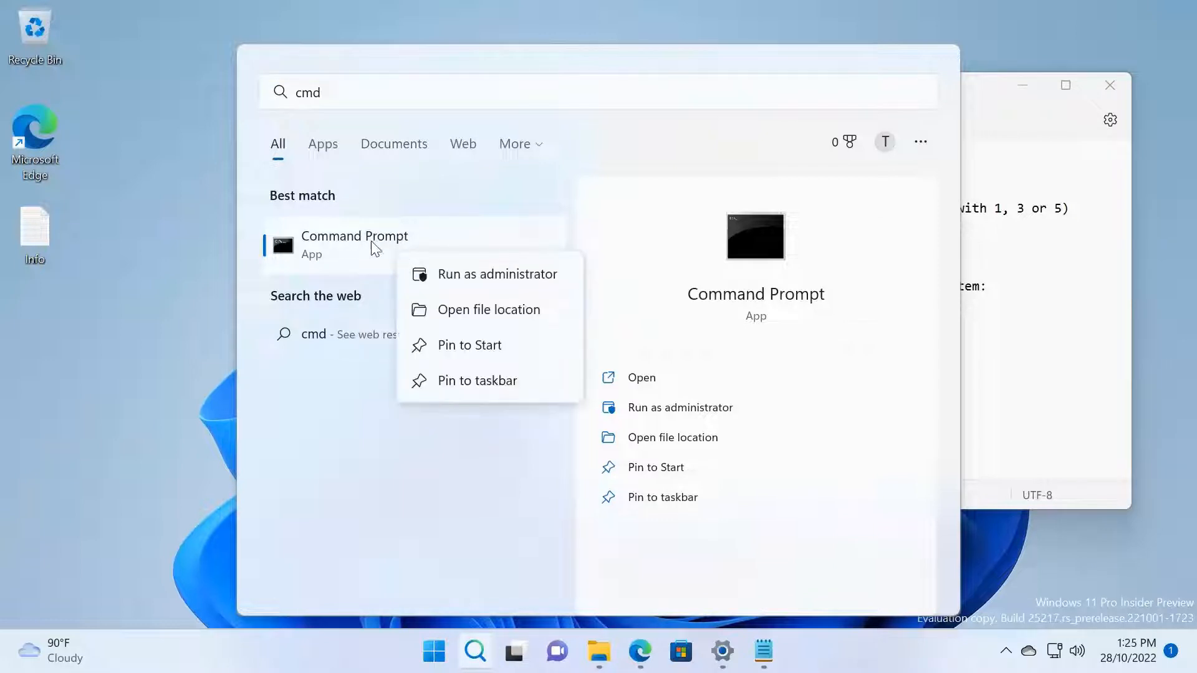
pyautogui.moveTo(500, 274)
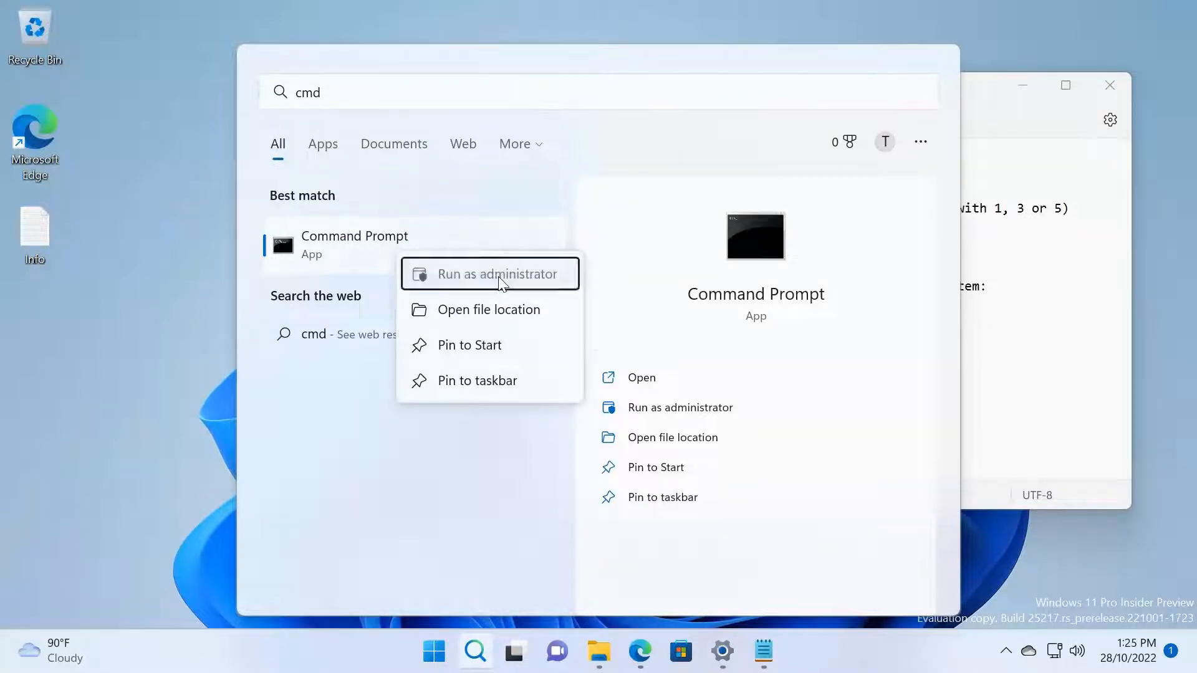
pyautogui.click(498, 273)
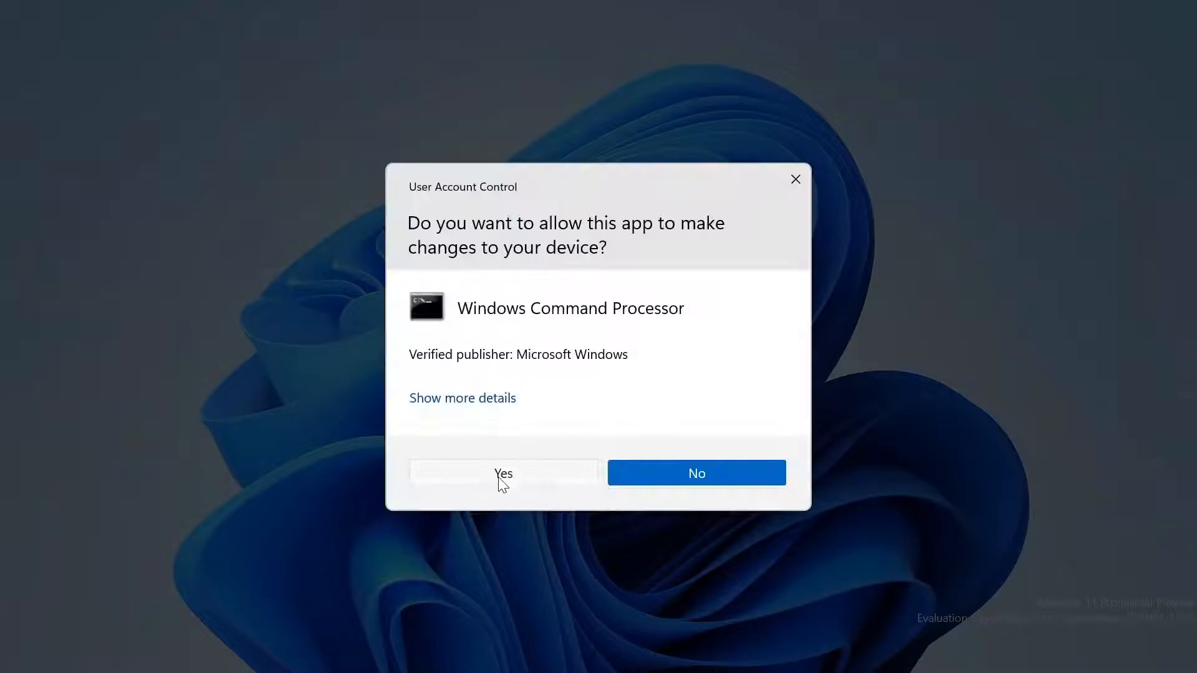
pyautogui.click(503, 472)
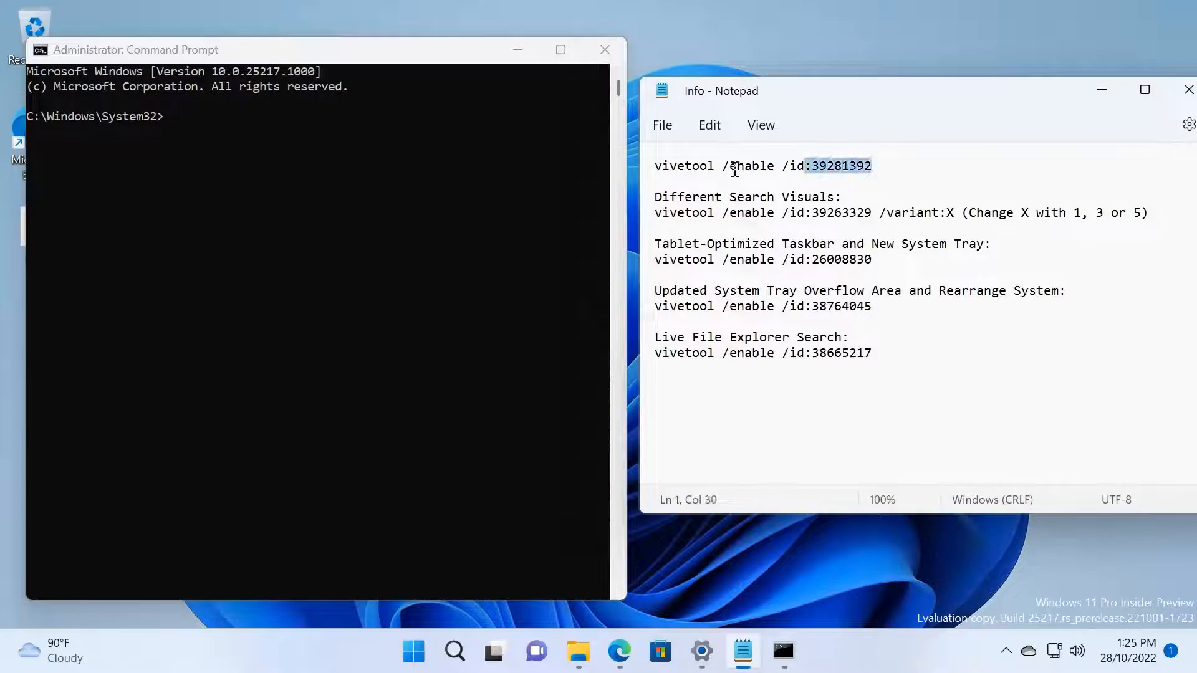
# - Run vivetool /enable /id:39281392 copied from the notes
pyautogui.tripleClick(760, 166)
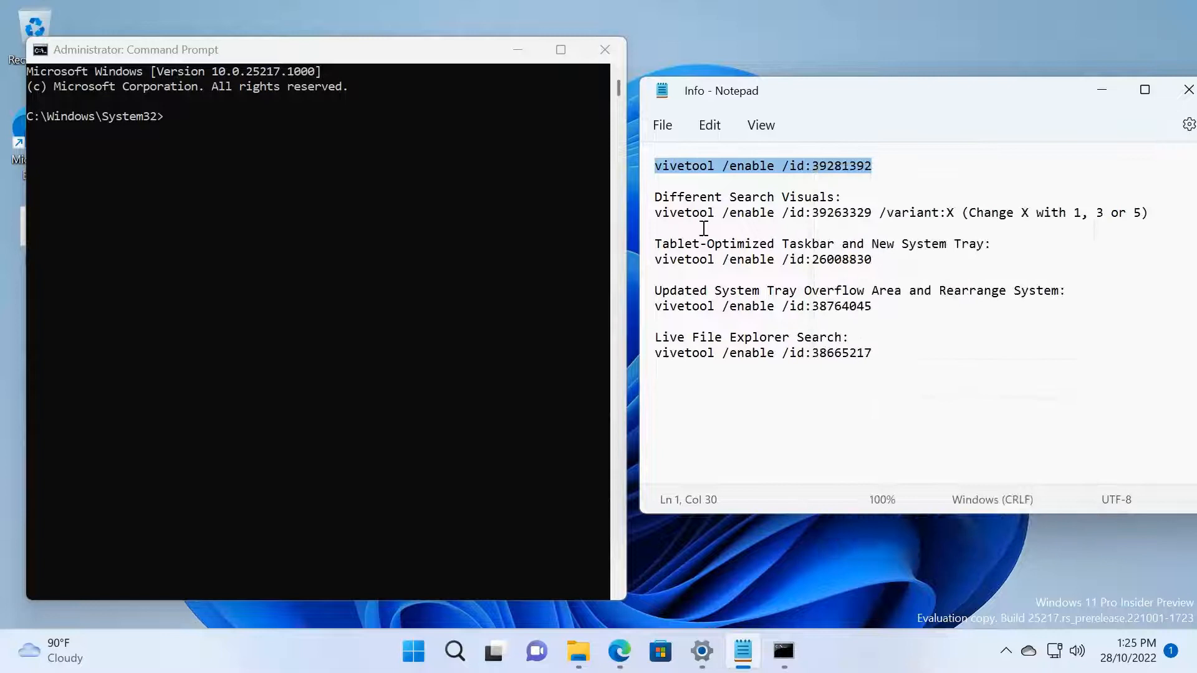
pyautogui.write('vivetool /enable /id:39281392')
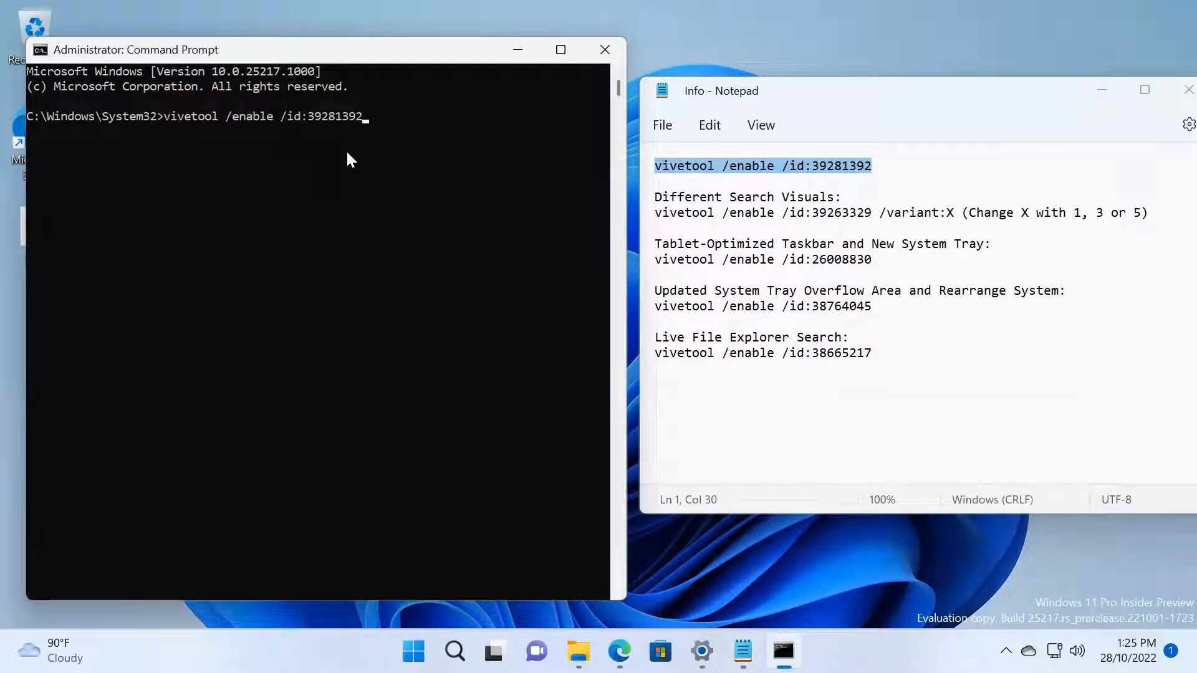
pyautogui.press('enter')
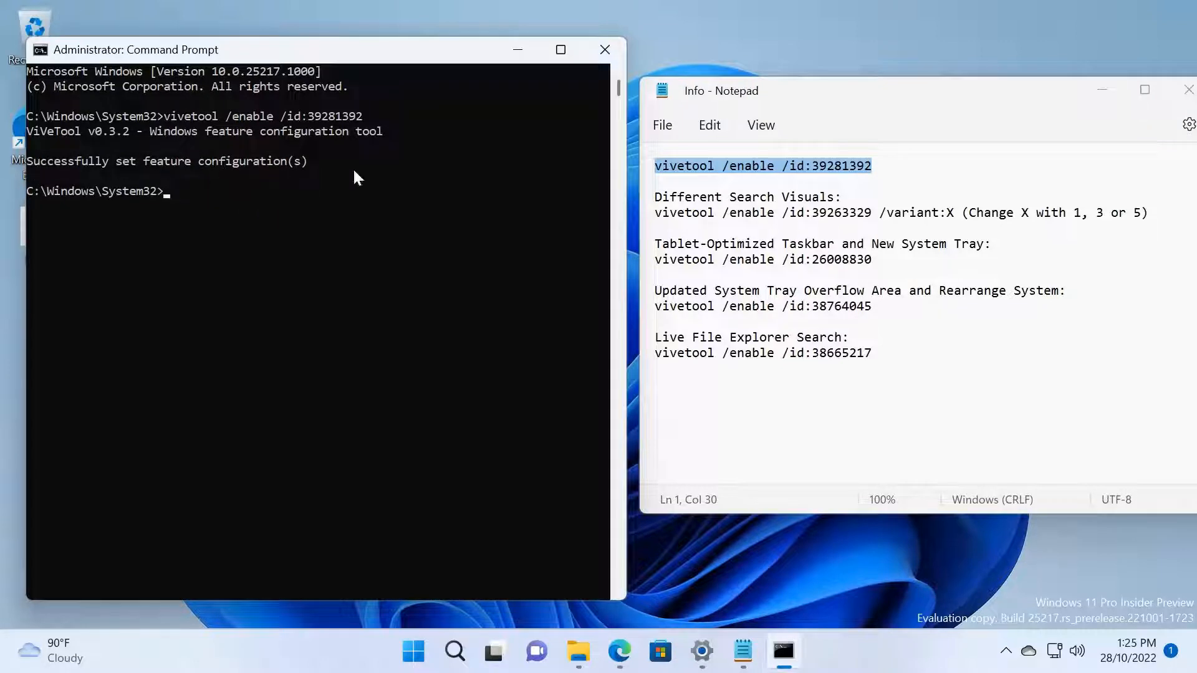
pyautogui.moveTo(91, 237)
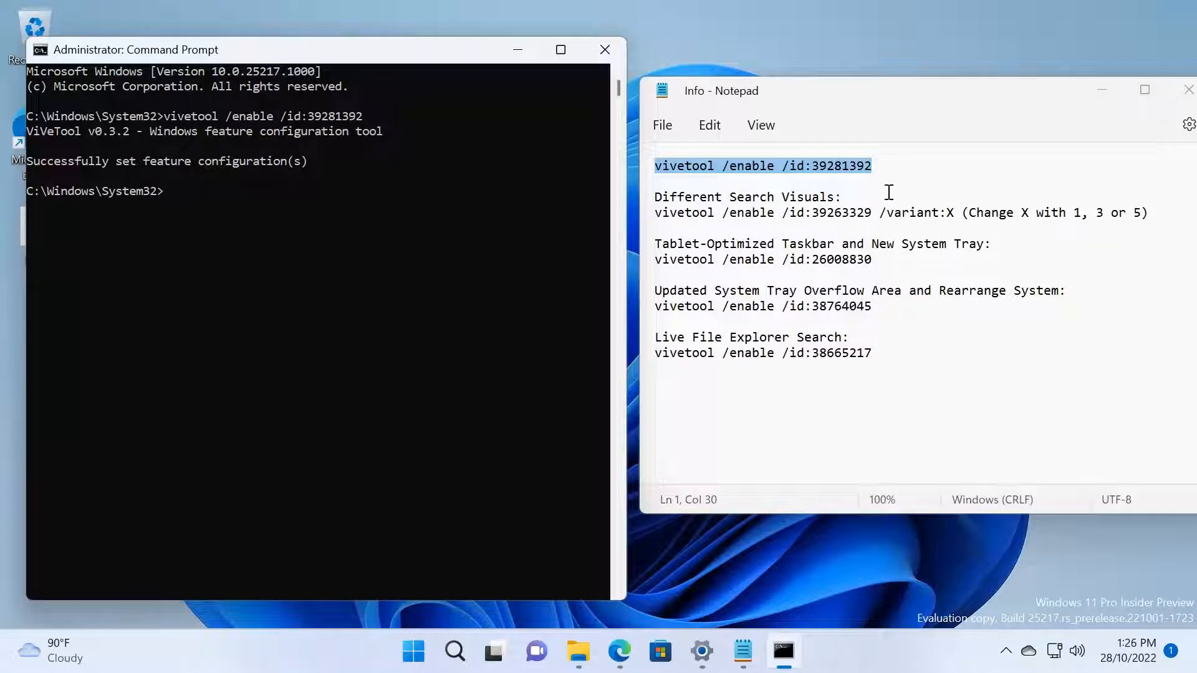
# - Run vivetool /enable /id:39263329 with the variant placeholder X changed to 5
pyautogui.click(950, 212)
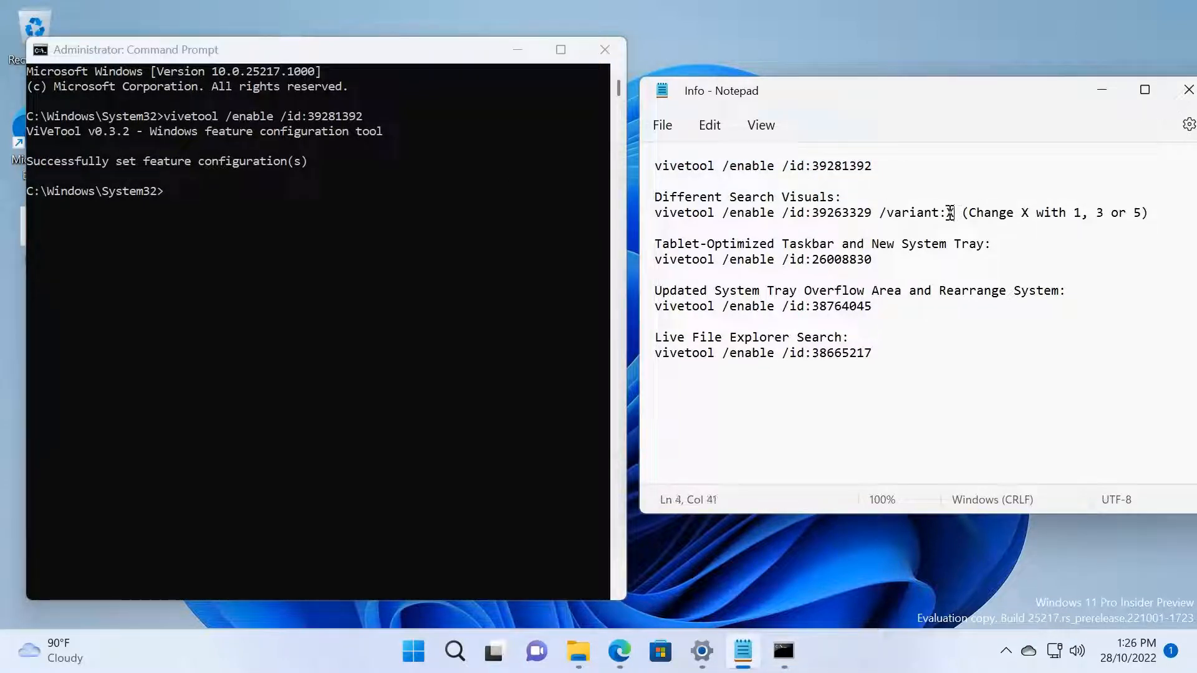
pyautogui.moveTo(655, 212); pyautogui.dragTo(953, 212)
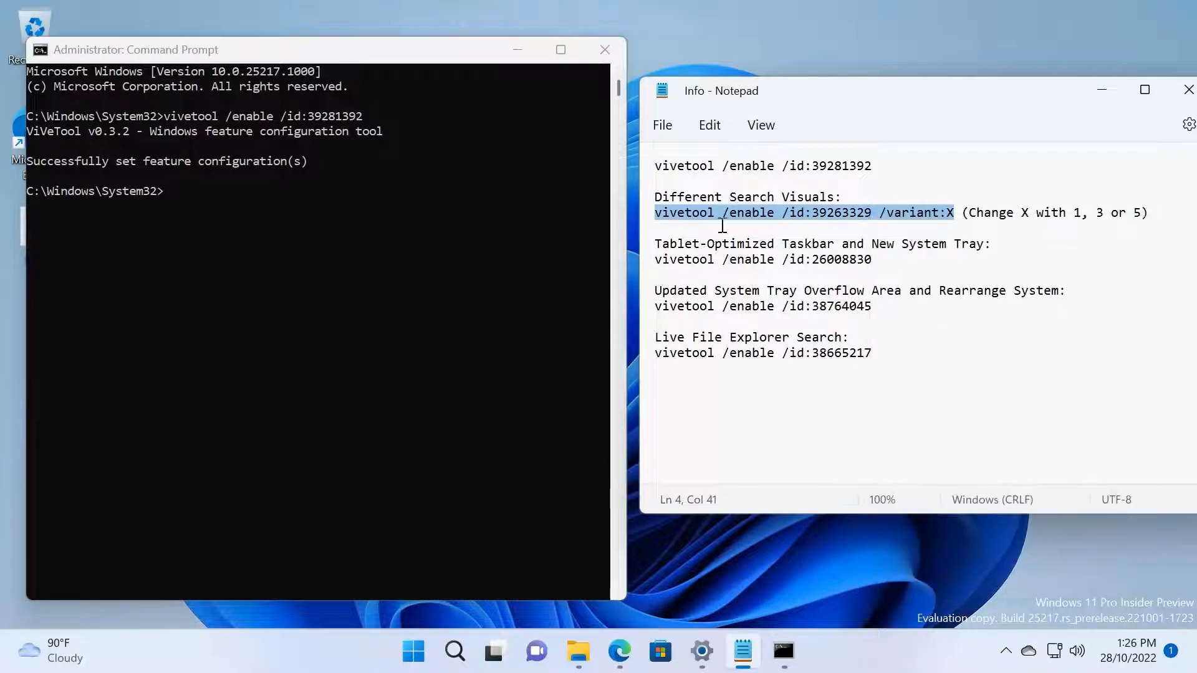
pyautogui.write('vivetool /enable /id:39263329 /variant:X')
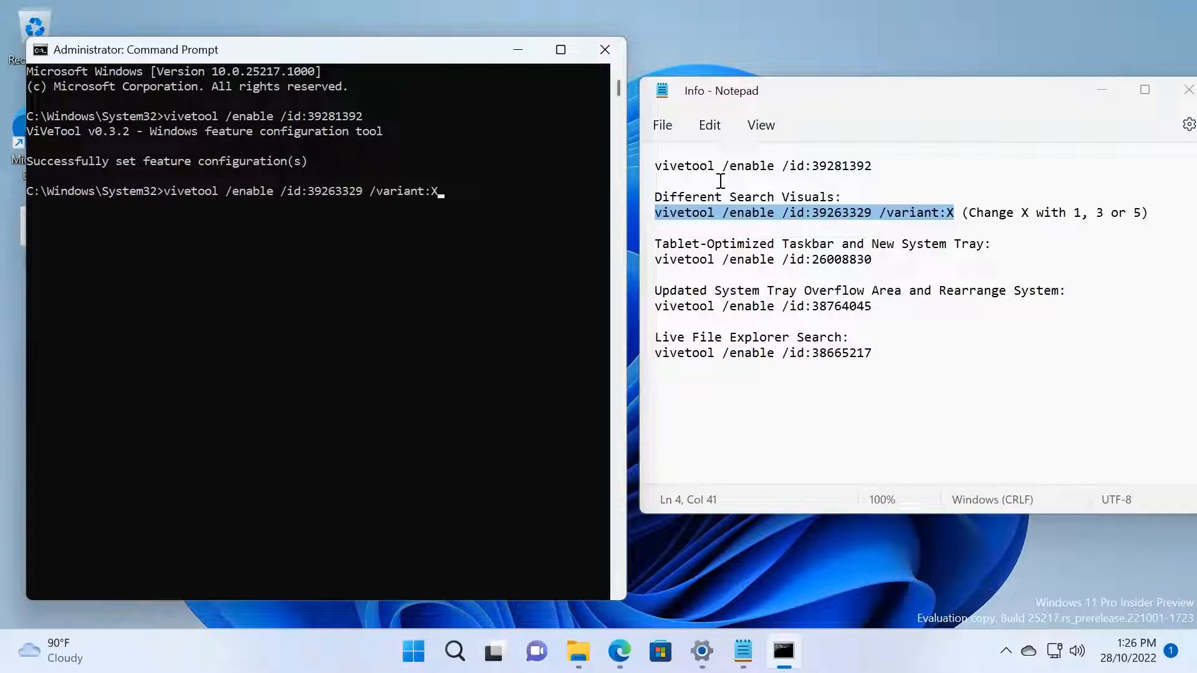
pyautogui.press('Backspace')
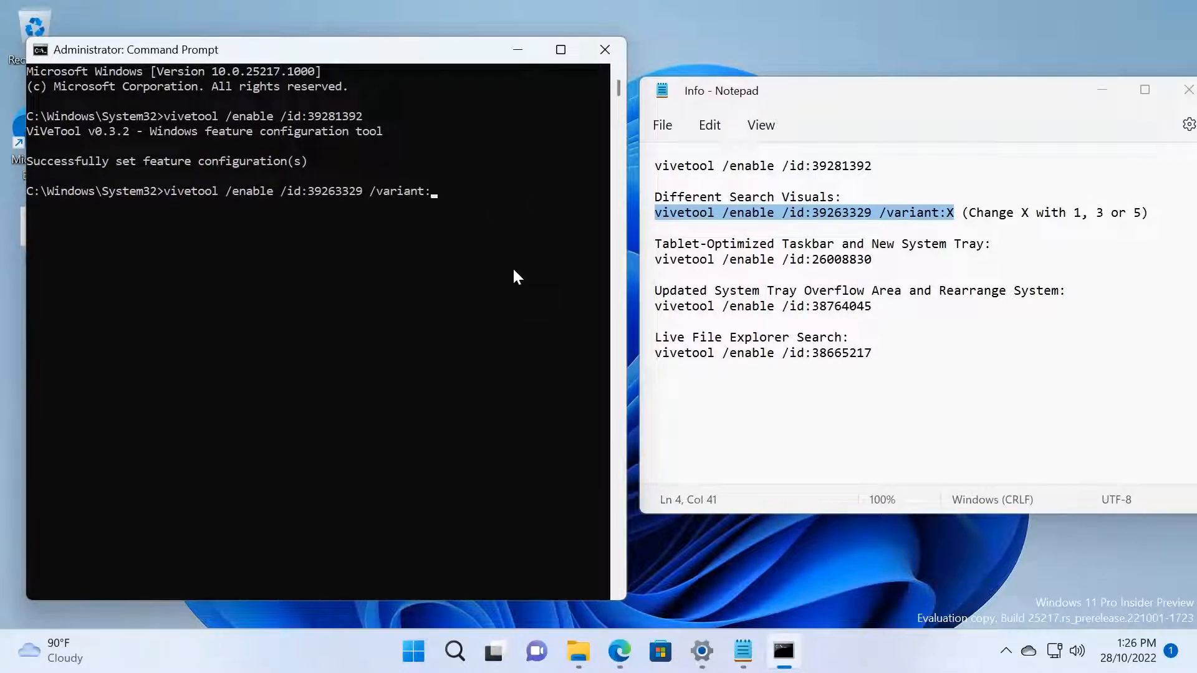
pyautogui.write('5')
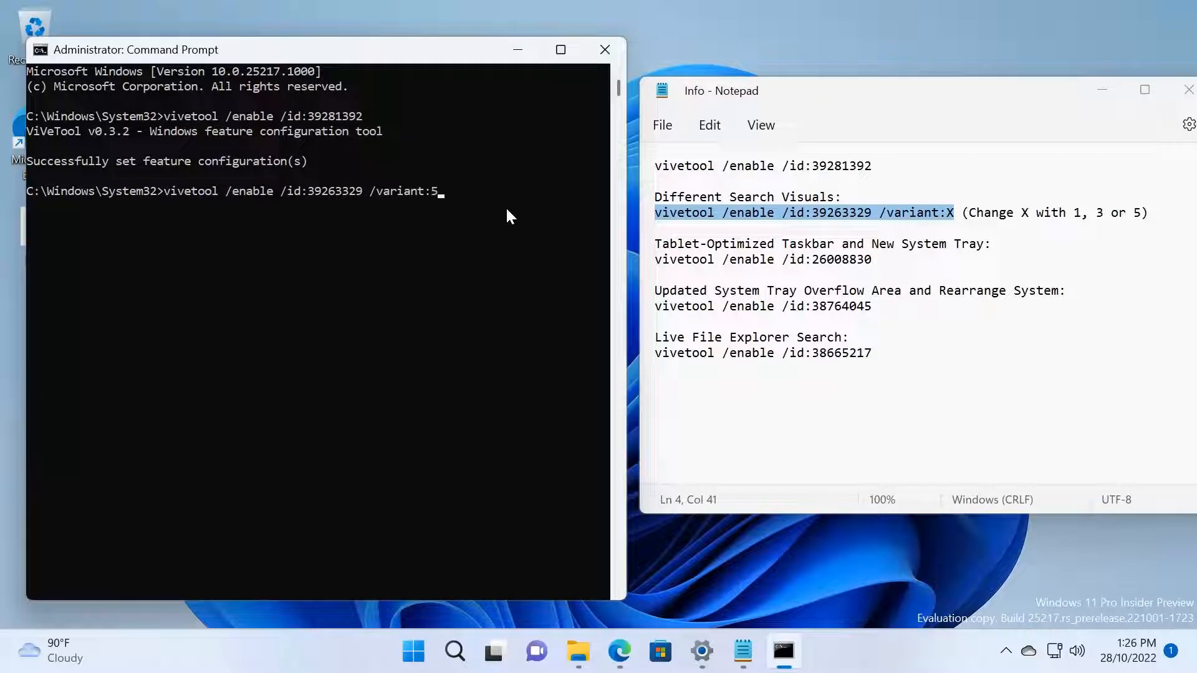
pyautogui.press('Enter')
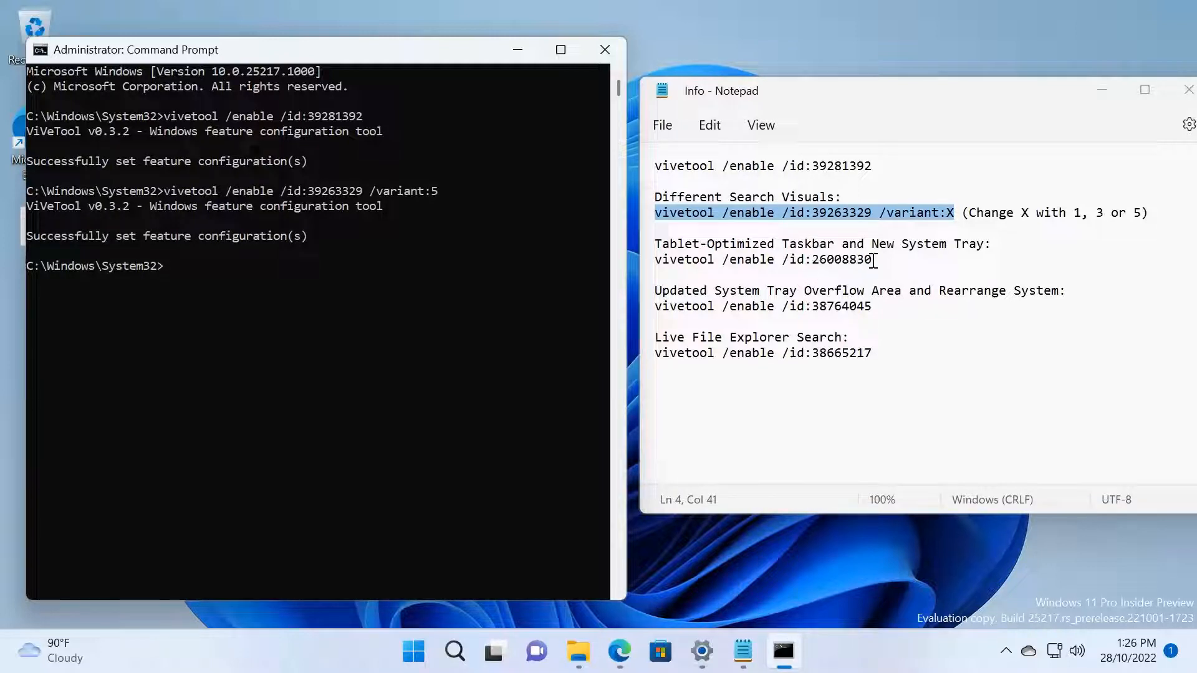
pyautogui.rightClick(675, 260)
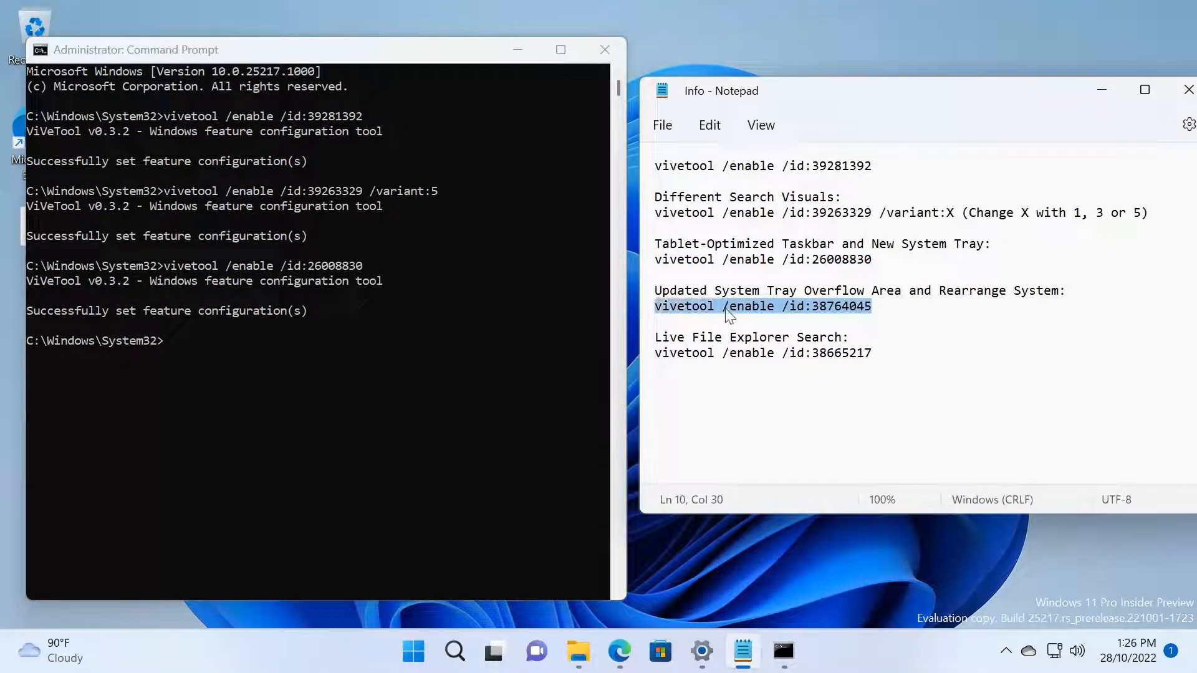
pyautogui.moveTo(748, 292)
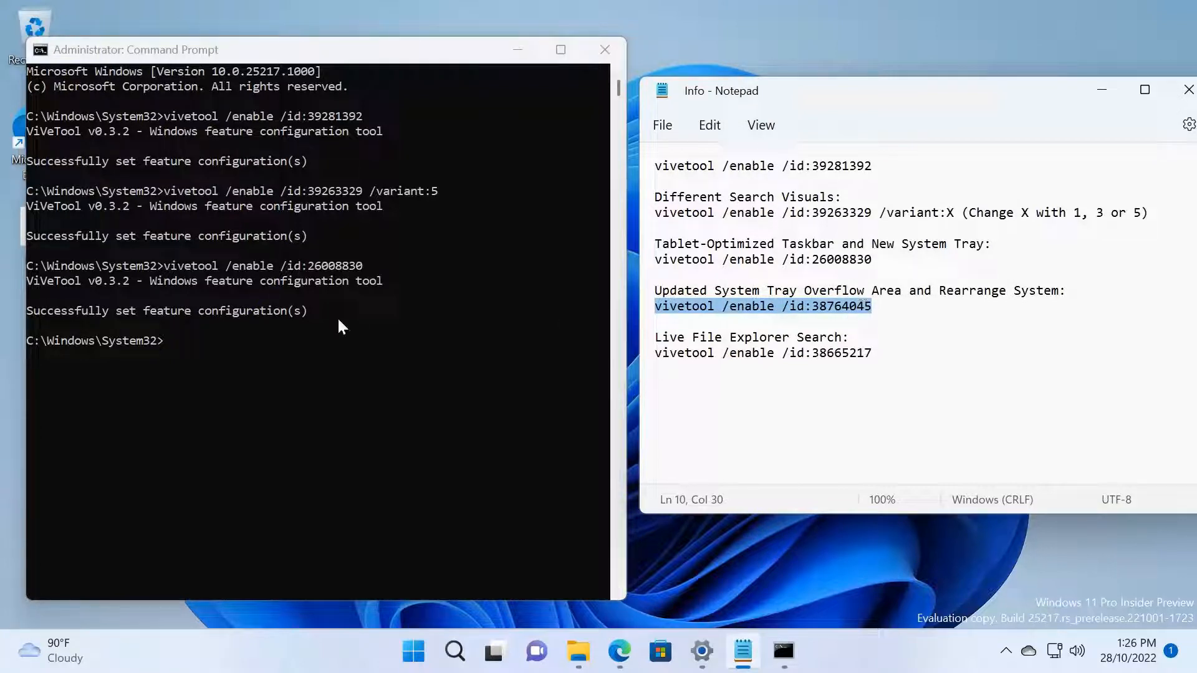
pyautogui.moveTo(279, 349)
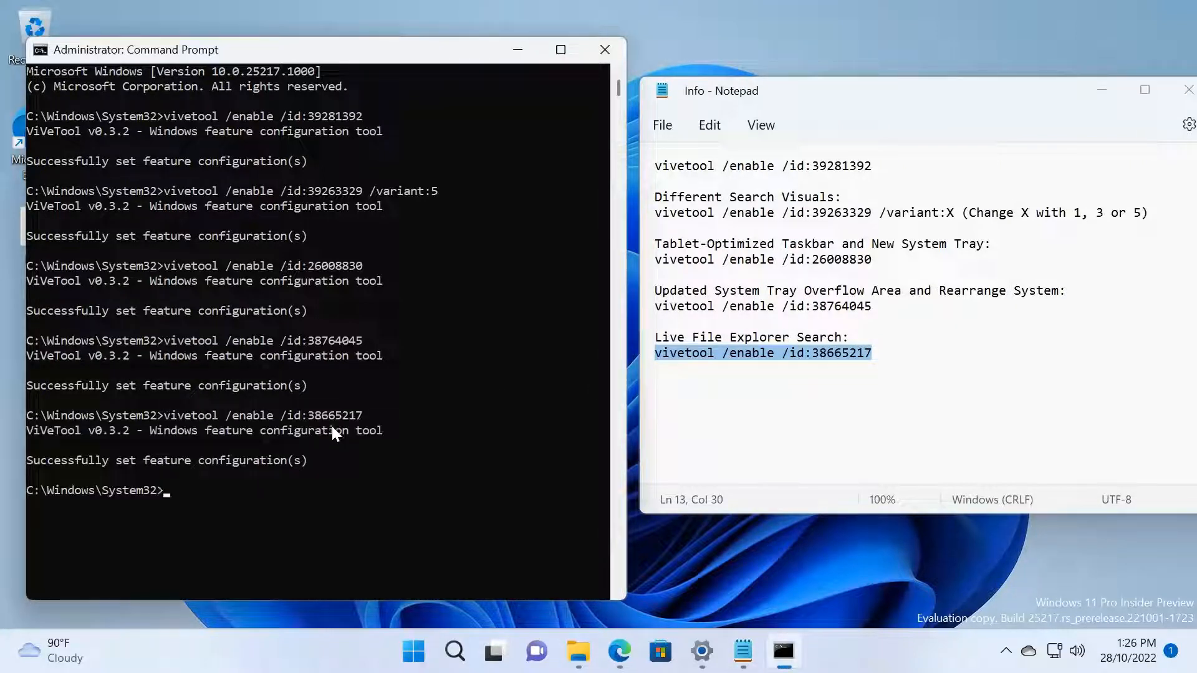
pyautogui.moveTo(429, 396)
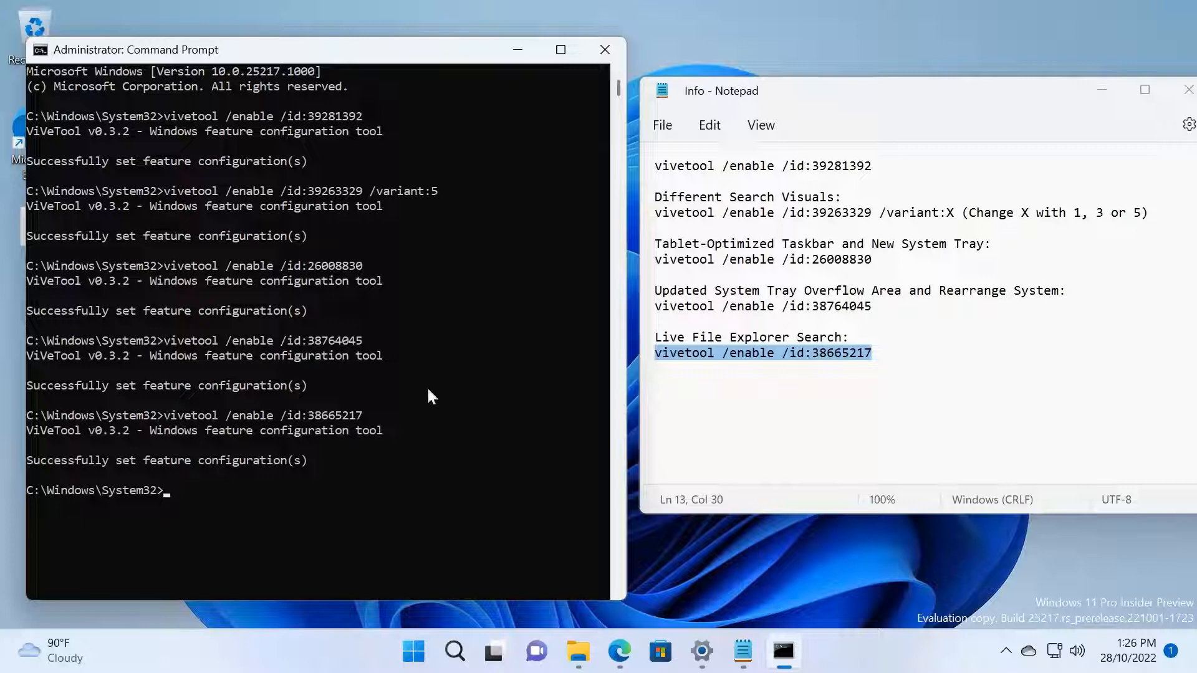
pyautogui.moveTo(454, 499)
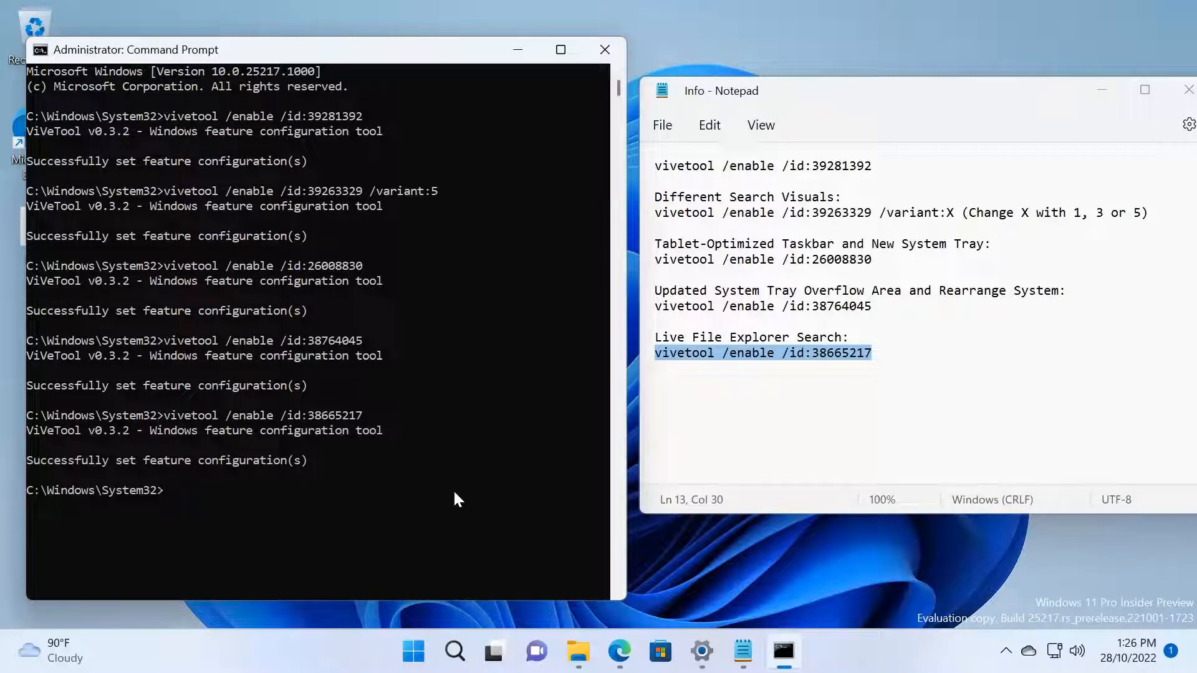
# - Bring up the Start menu after the remaining enable commands succeed
pyautogui.click(413, 651)
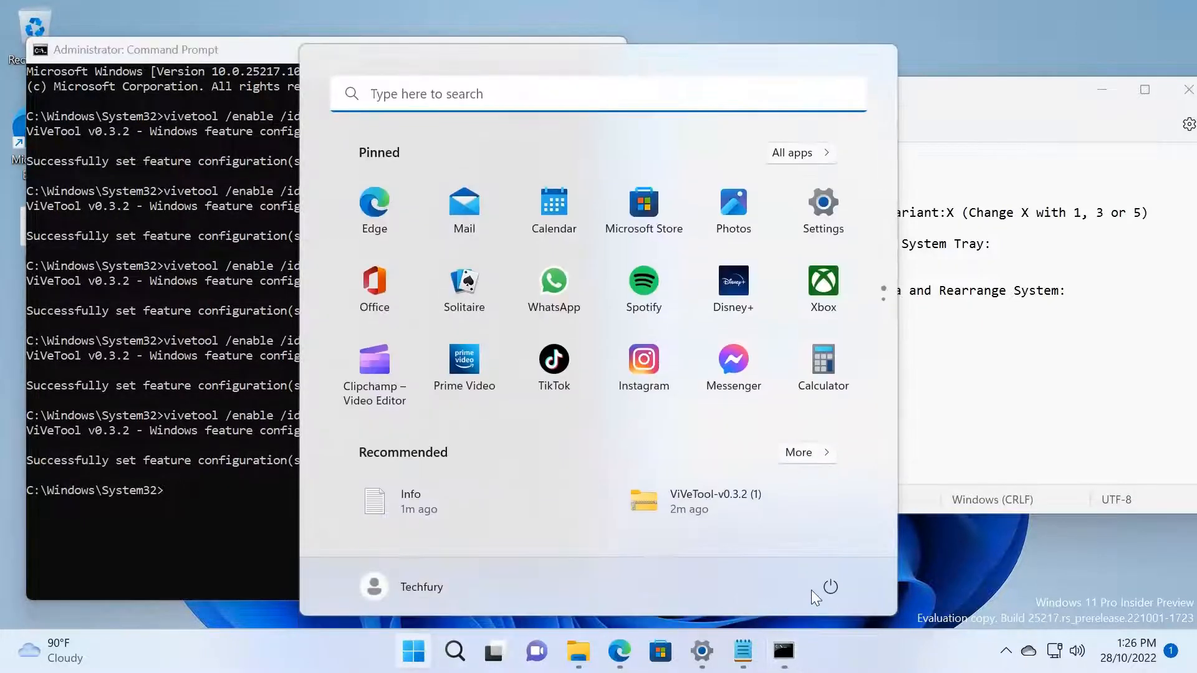
# - Open the Start menu's power options to restart the PC
pyautogui.click(828, 586)
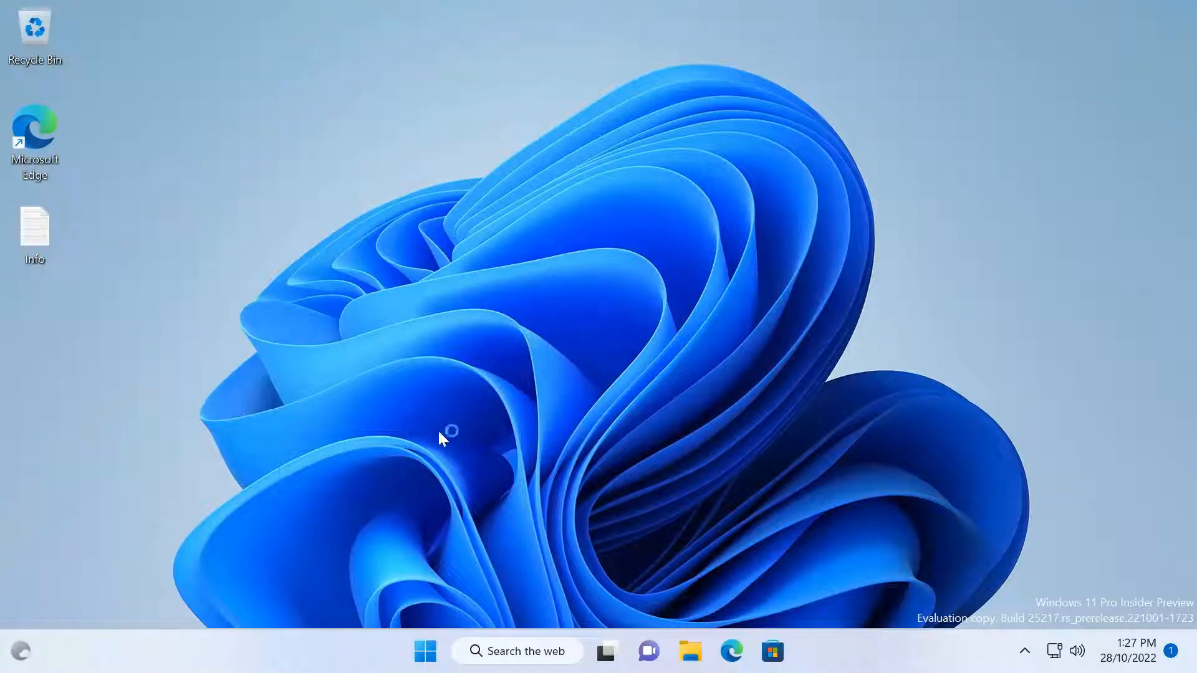
pyautogui.moveTo(241, 428)
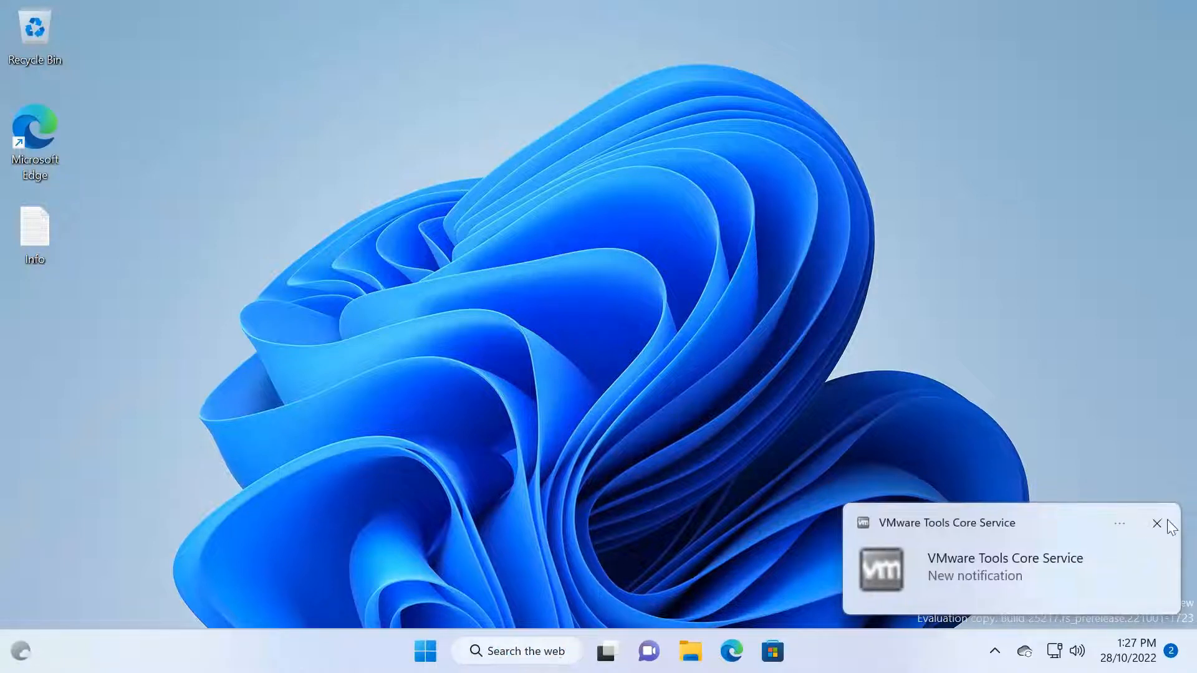
# - Dismiss the VMware Tools notification, reopen the Info notes, and bring up the taskbar options
pyautogui.click(1158, 525)
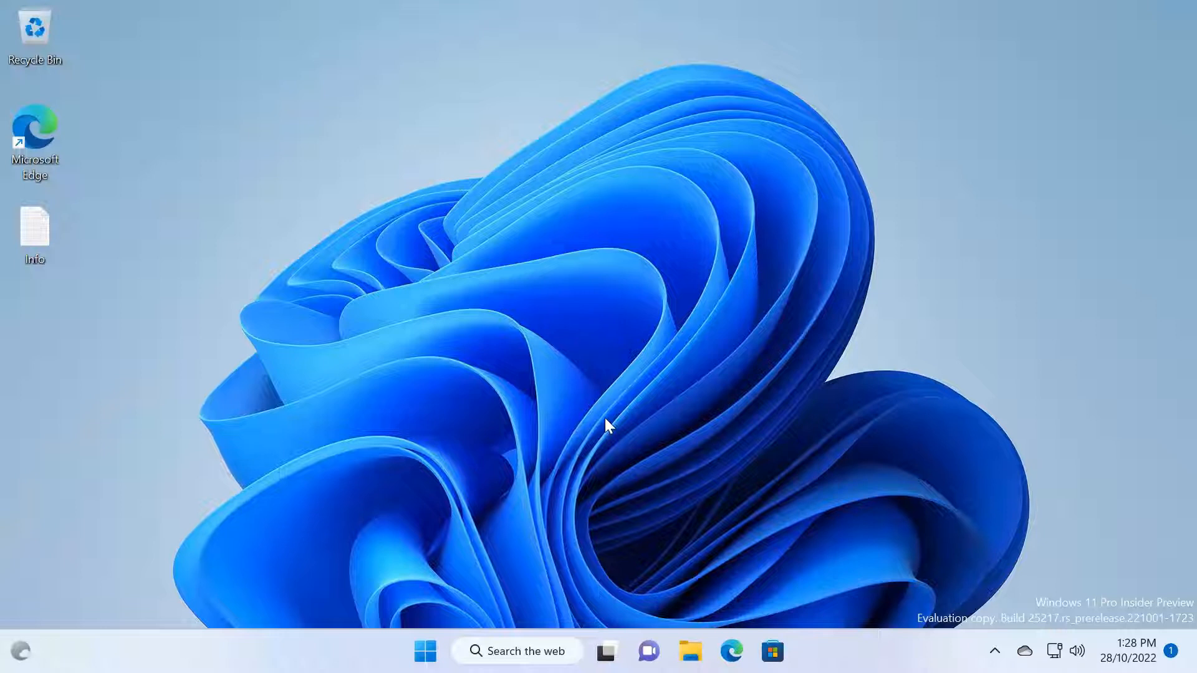
pyautogui.moveTo(607, 426)
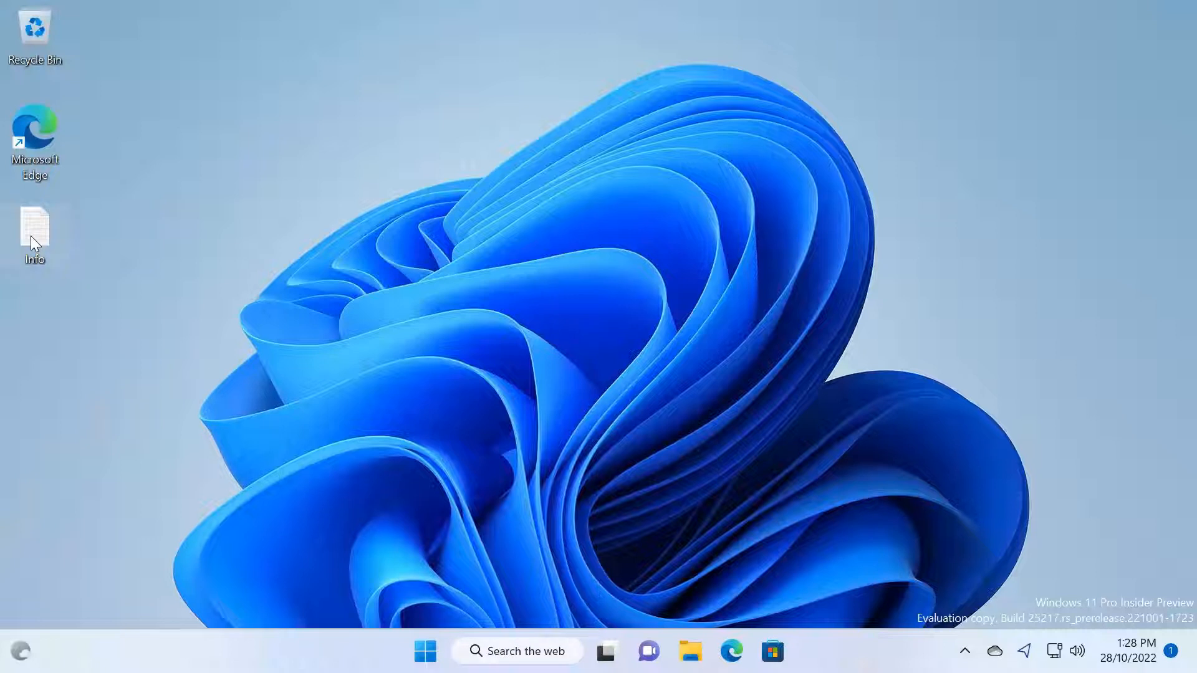
pyautogui.doubleClick(35, 230)
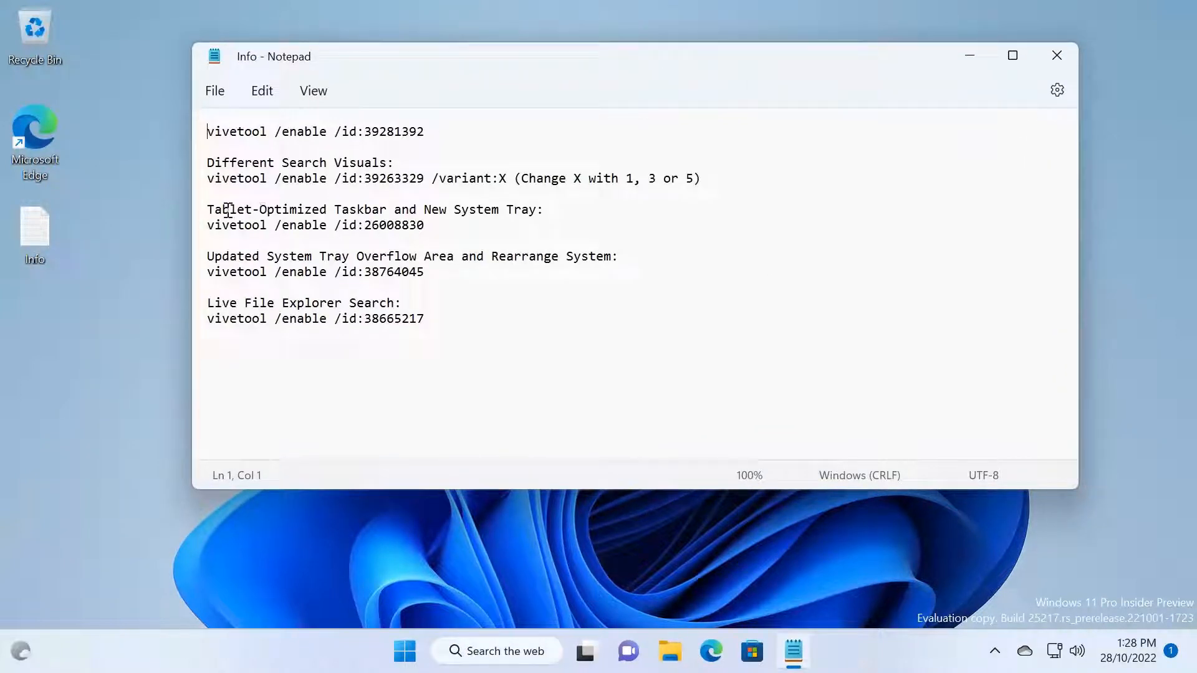
pyautogui.click(424, 209)
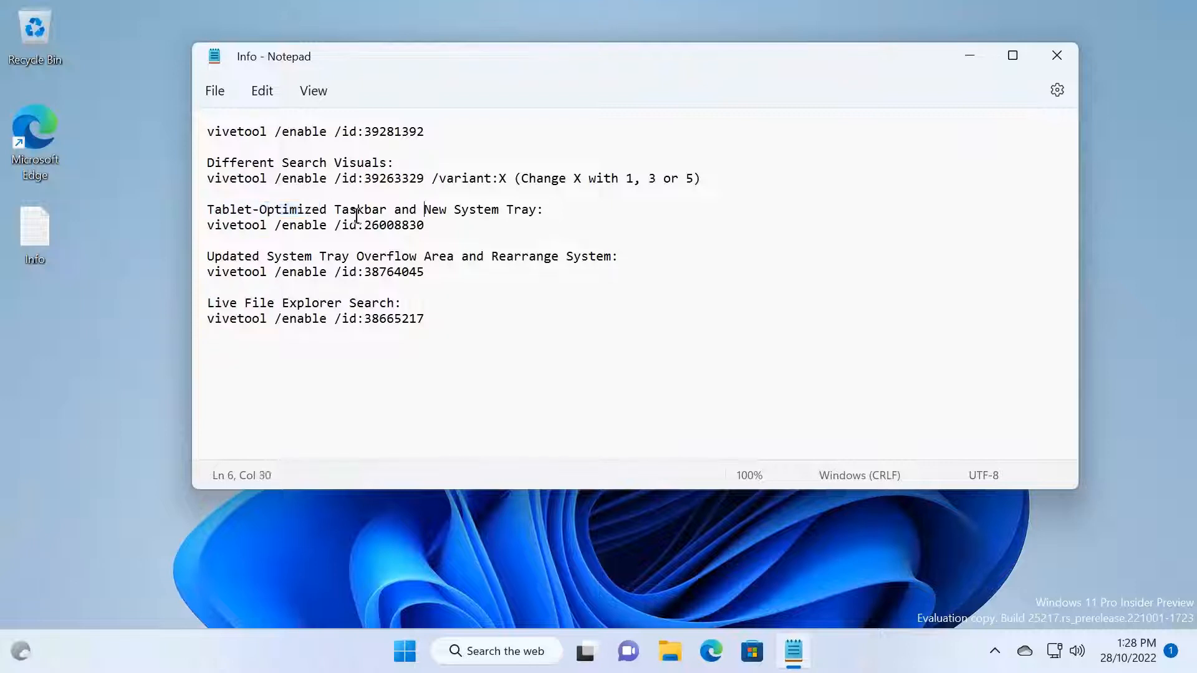
pyautogui.rightClick(328, 651)
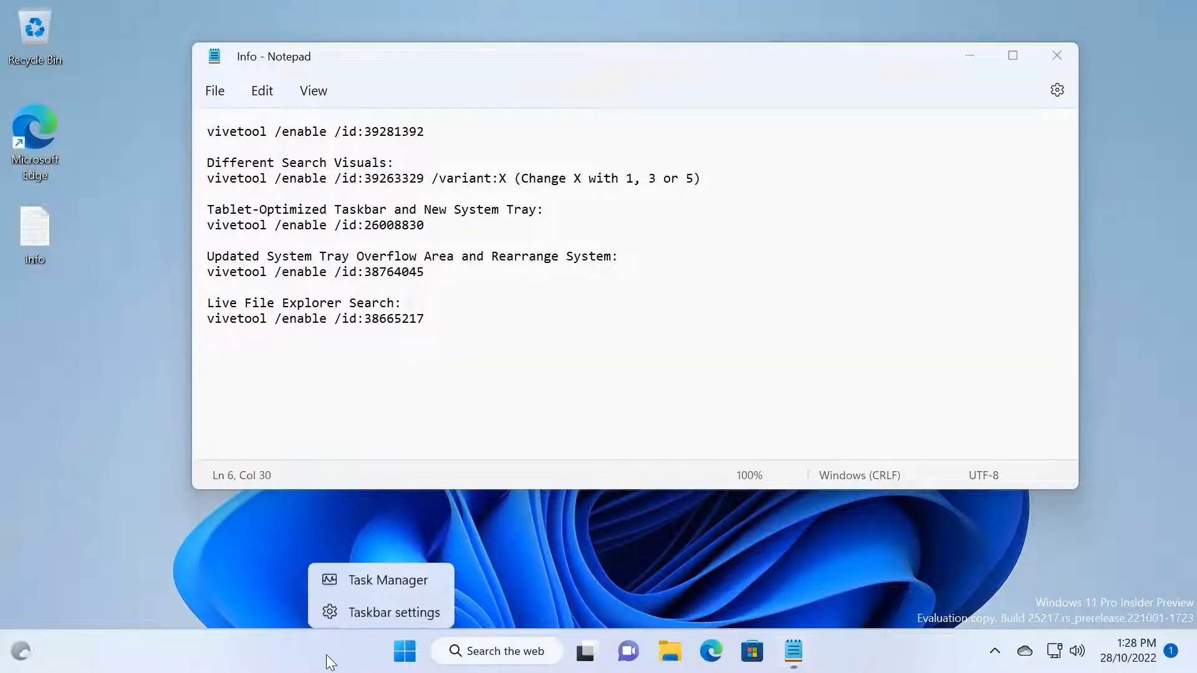
pyautogui.click(637, 512)
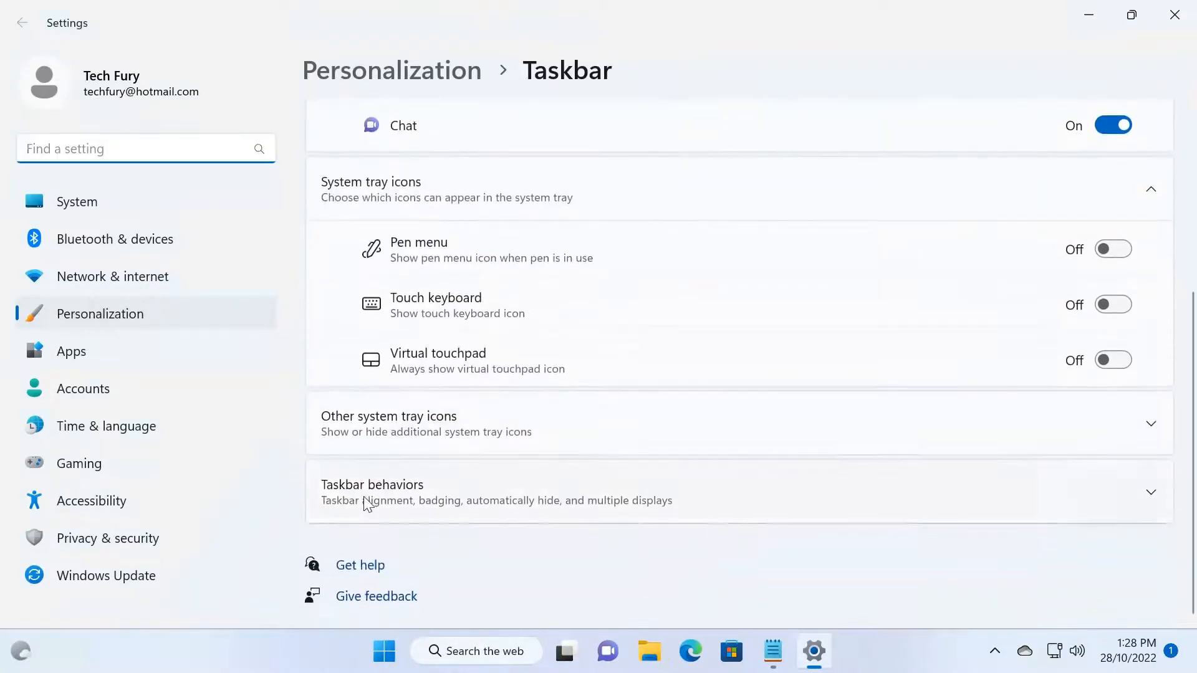
pyautogui.click(372, 492)
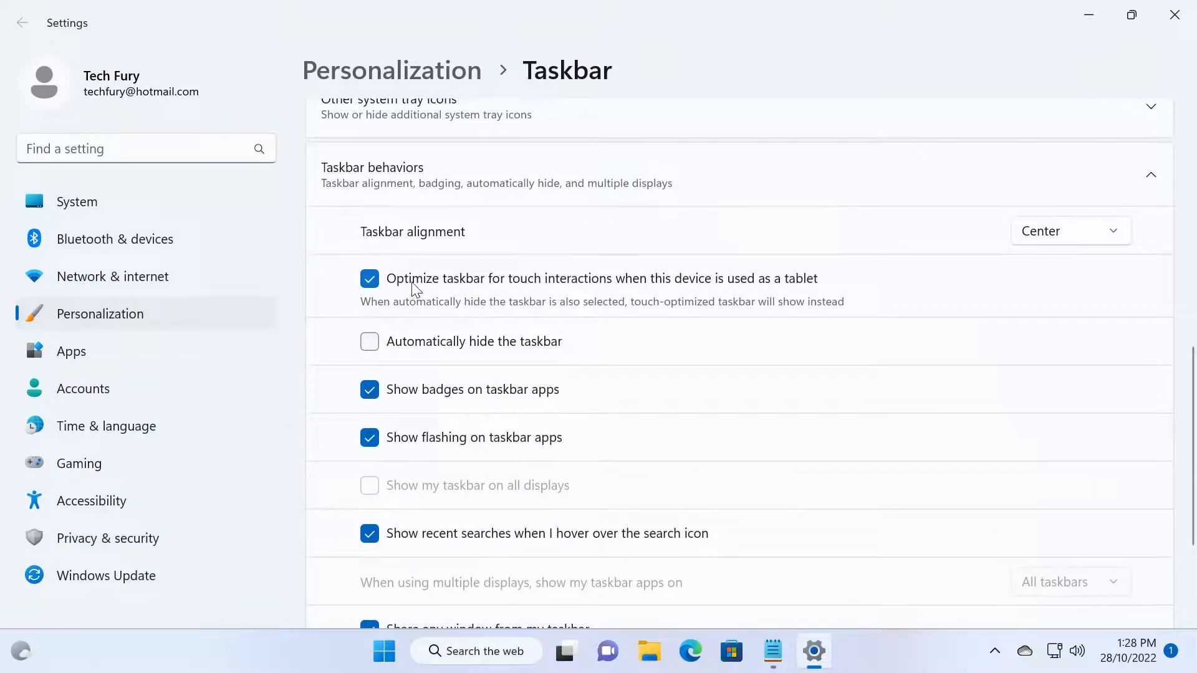
pyautogui.moveTo(398, 288)
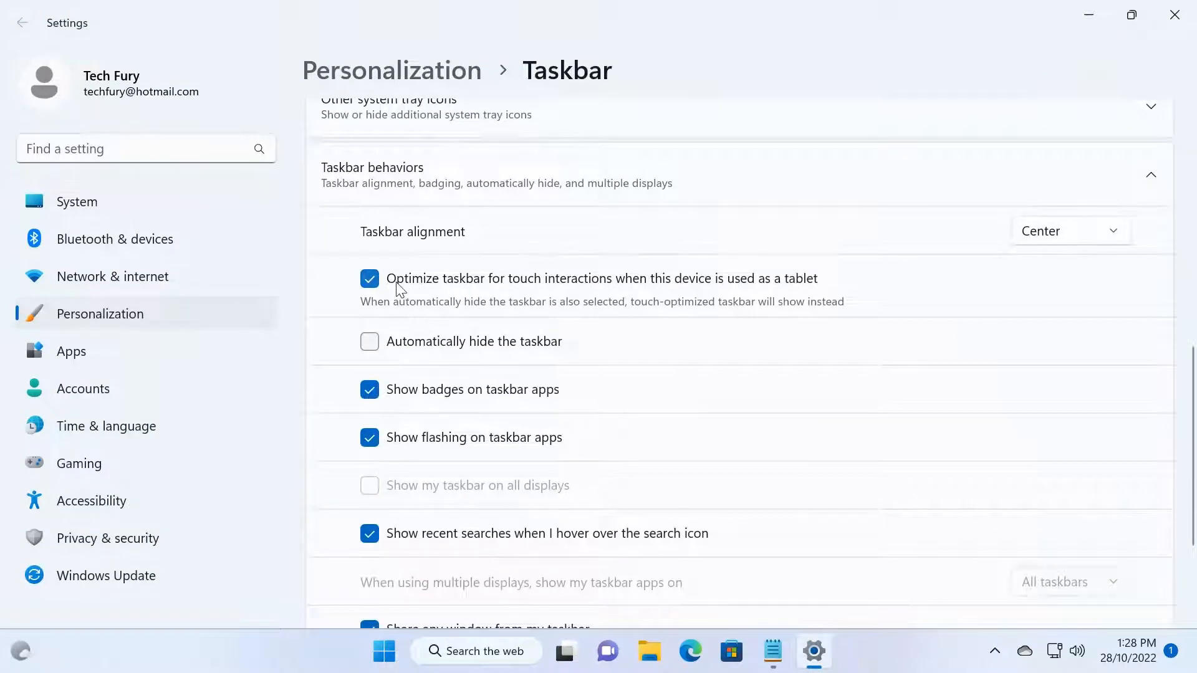
pyautogui.moveTo(580, 292)
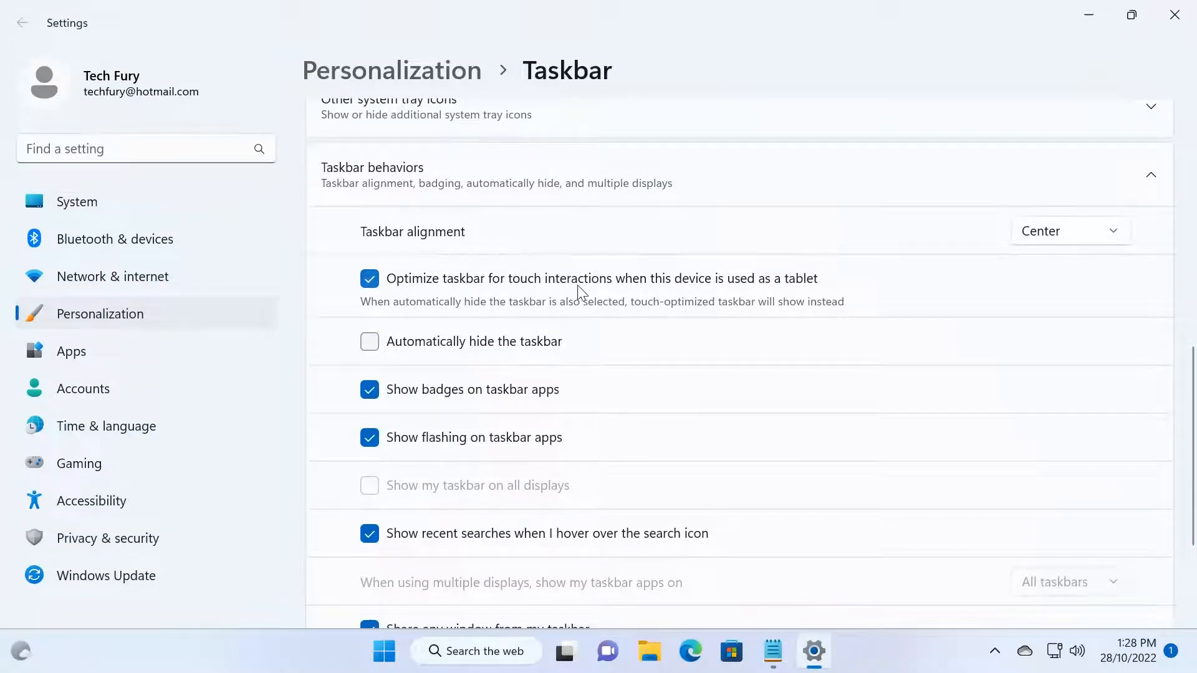
pyautogui.moveTo(714, 291)
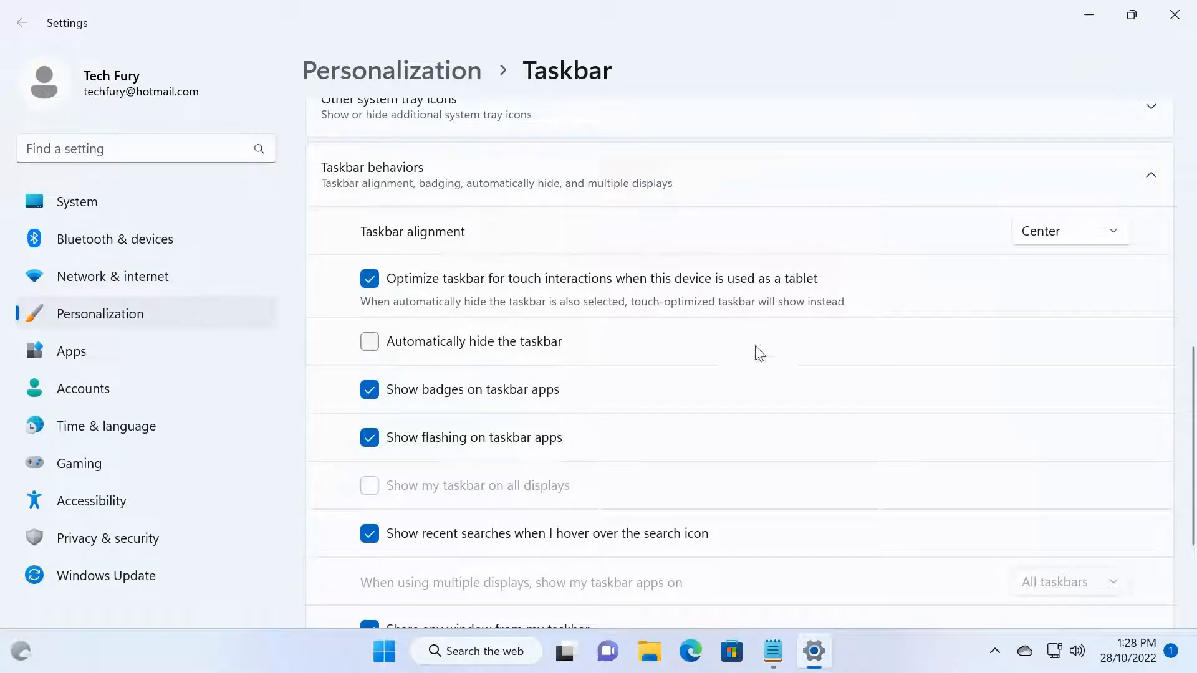
pyautogui.moveTo(1132, 15)
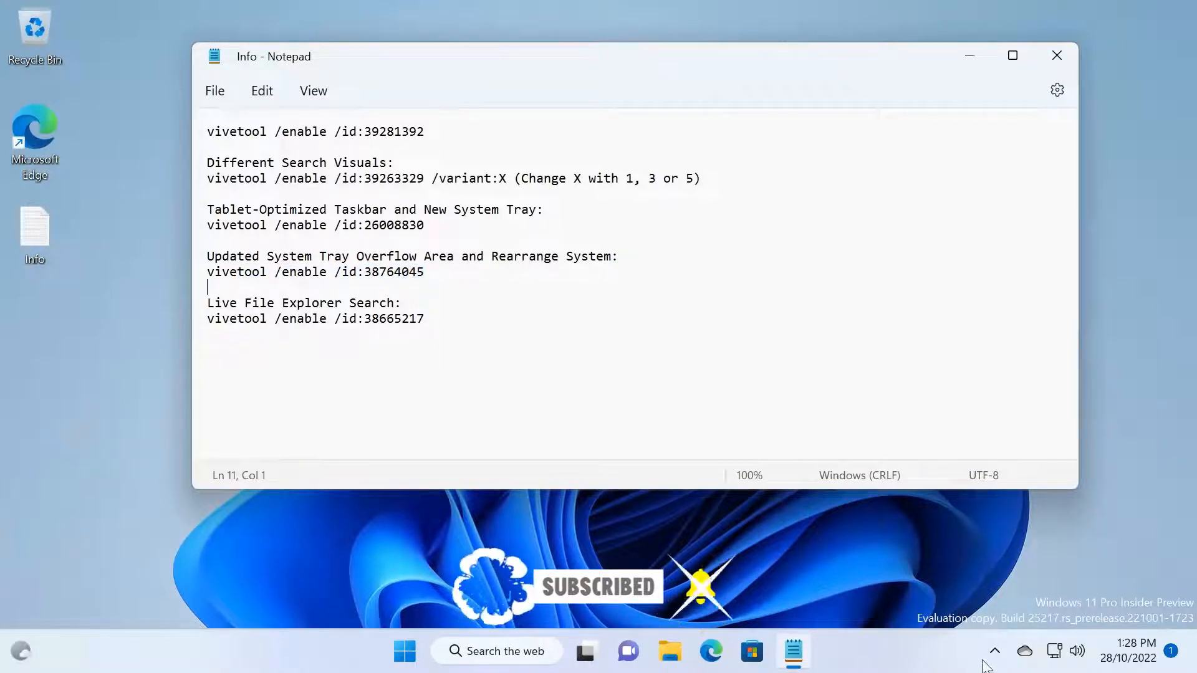
# - Reveal the hidden system tray overflow icons, including VMware and Bluetooth
pyautogui.click(994, 651)
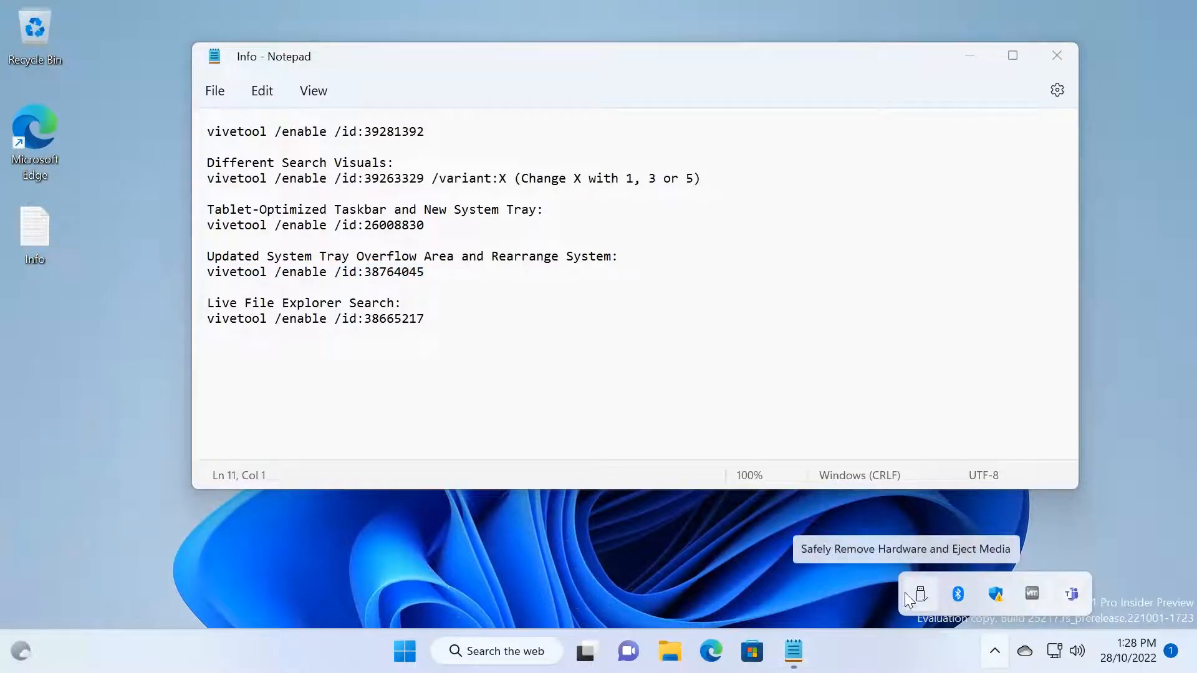
pyautogui.moveTo(1071, 594)
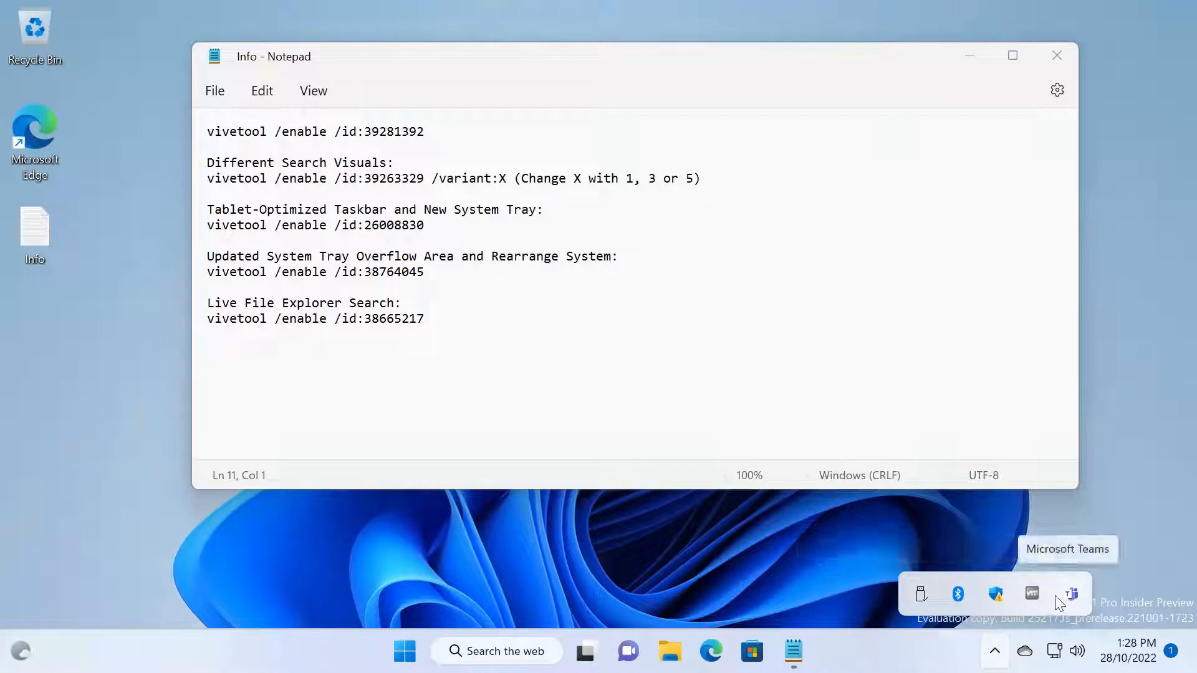
pyautogui.moveTo(980, 613)
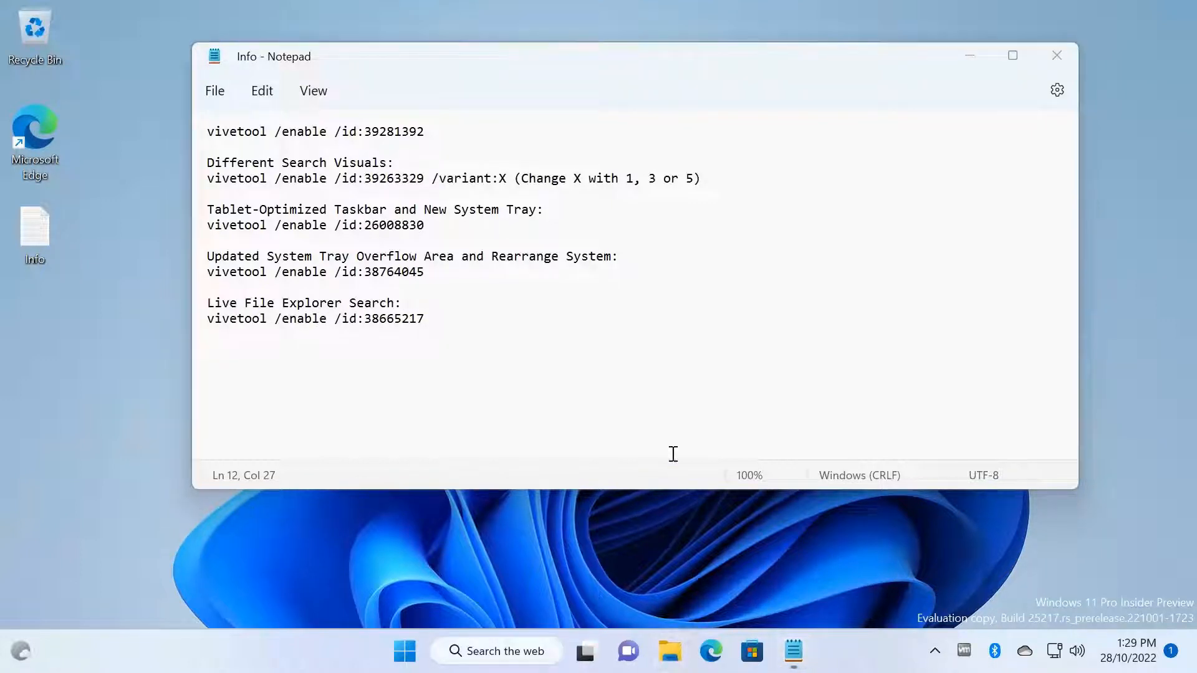
# - Search File Explorer Home live for 'co', 'info', then 'sys', watching results update as typed
pyautogui.click(669, 651)
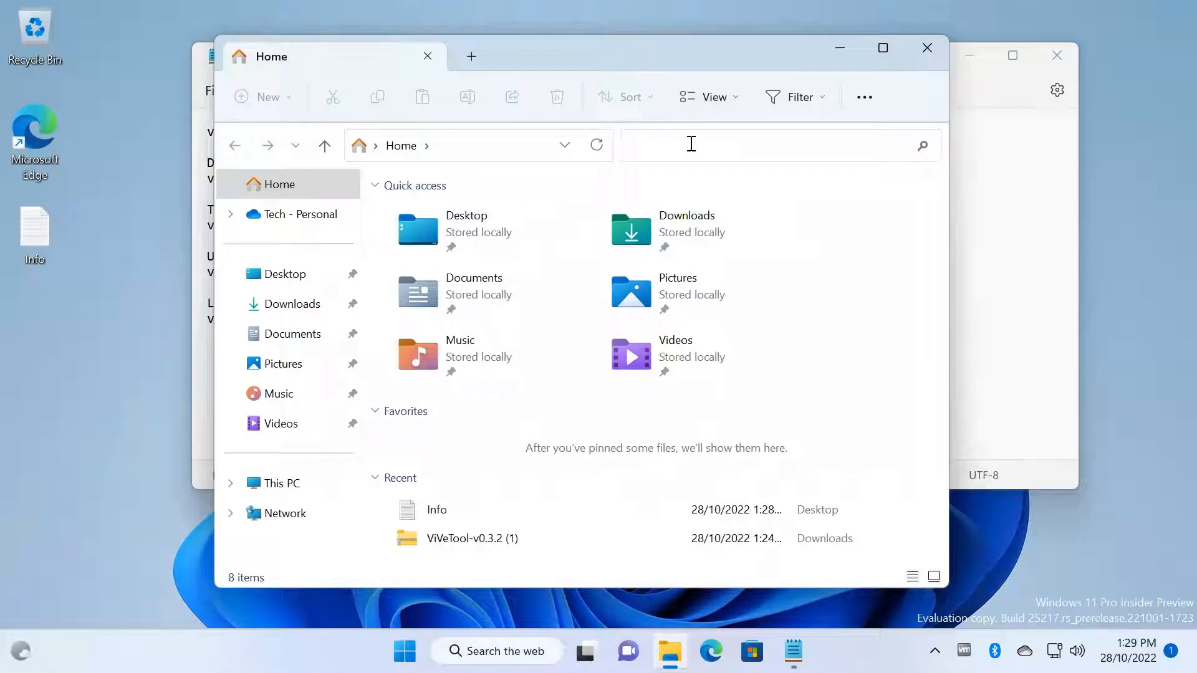
pyautogui.write('co')
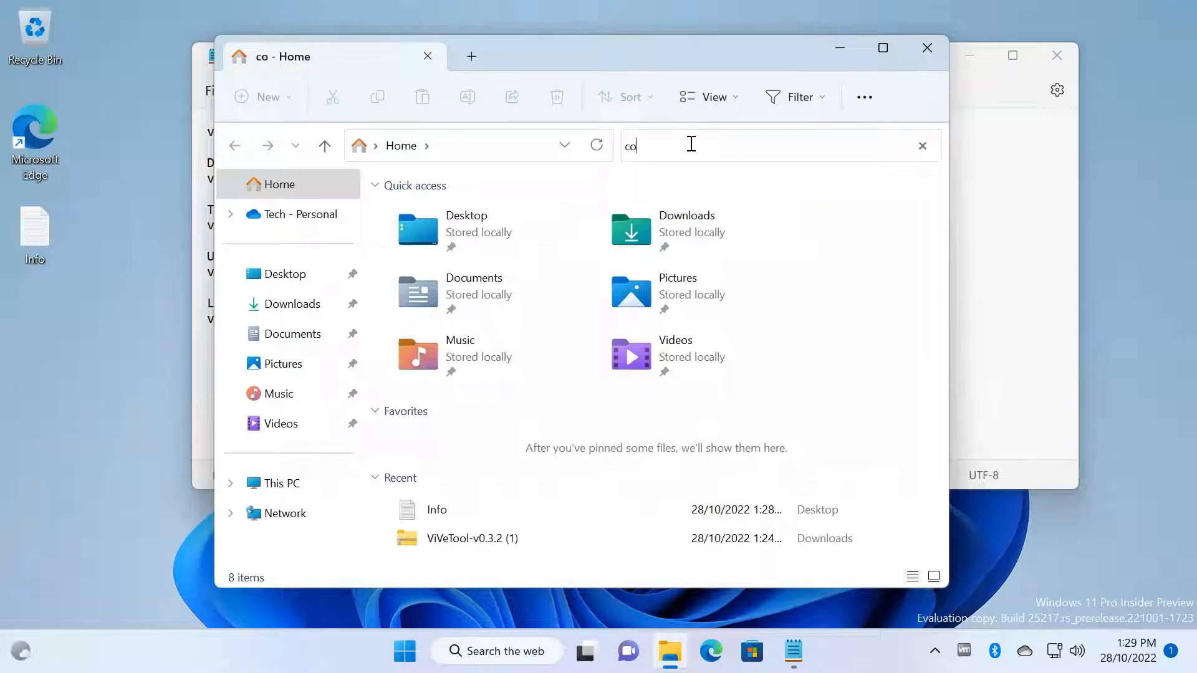
pyautogui.write('info')
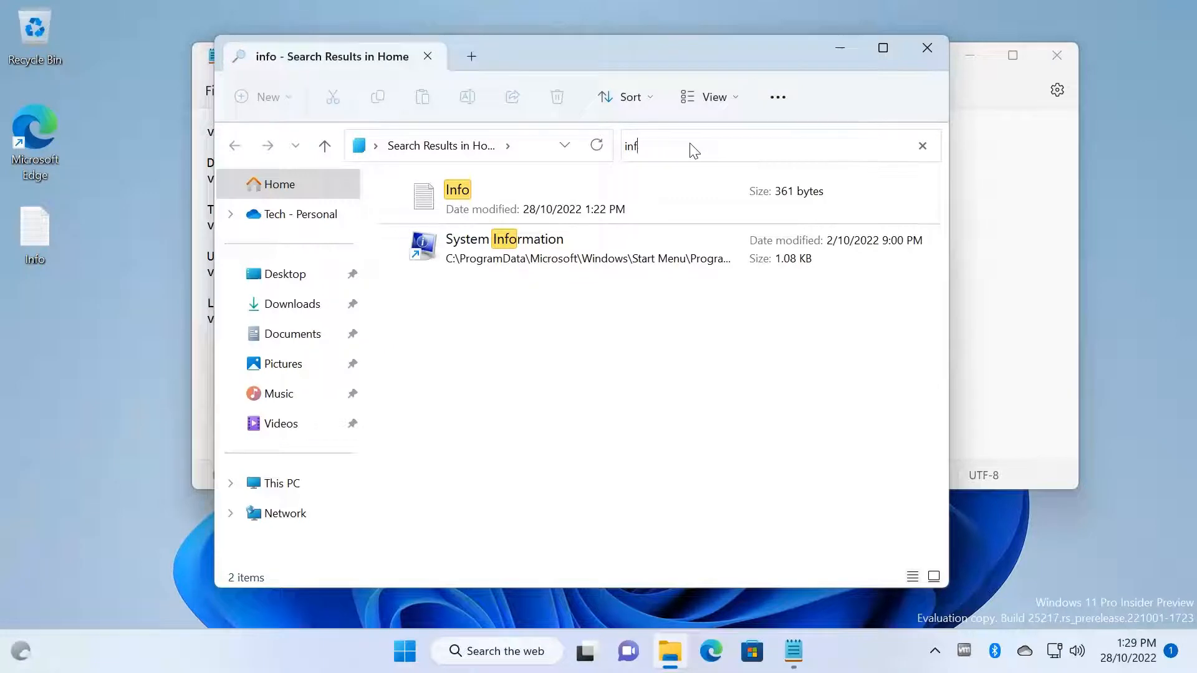
pyautogui.click(922, 145)
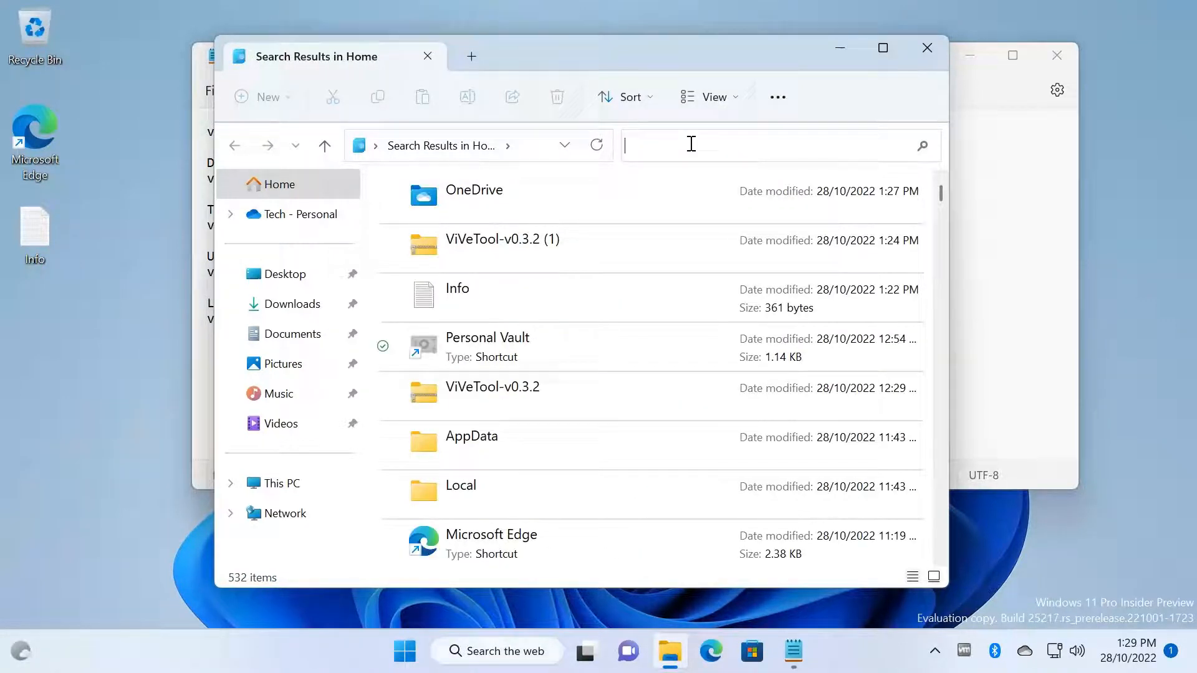
pyautogui.write('sys')
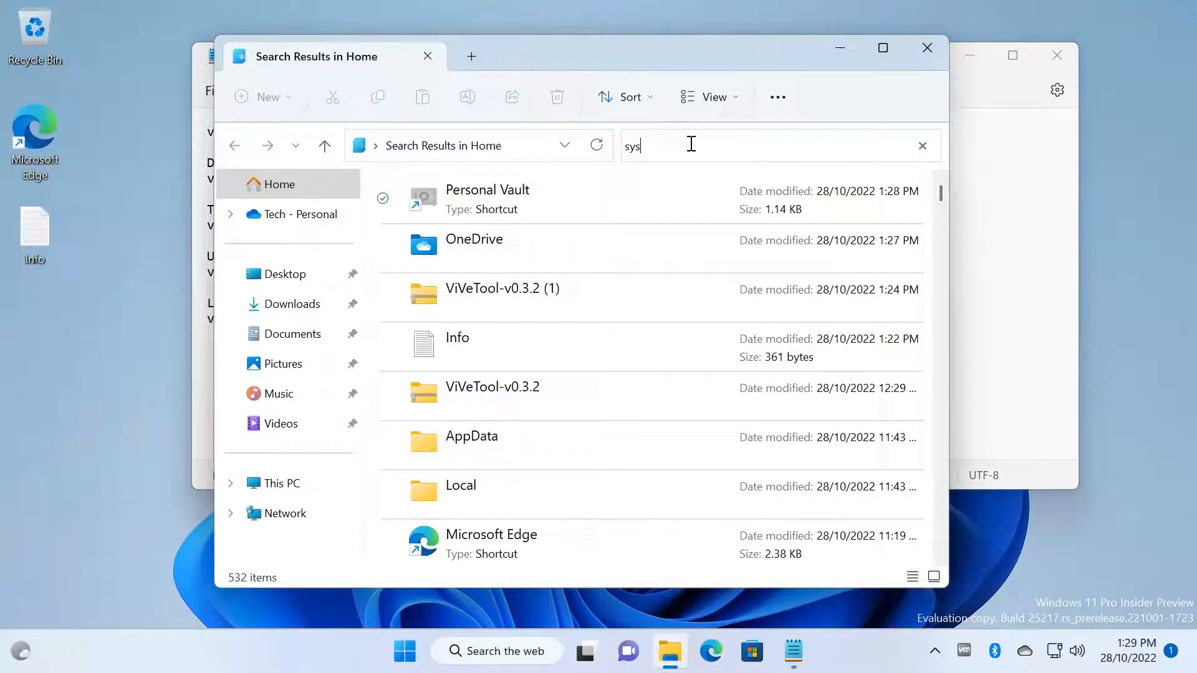